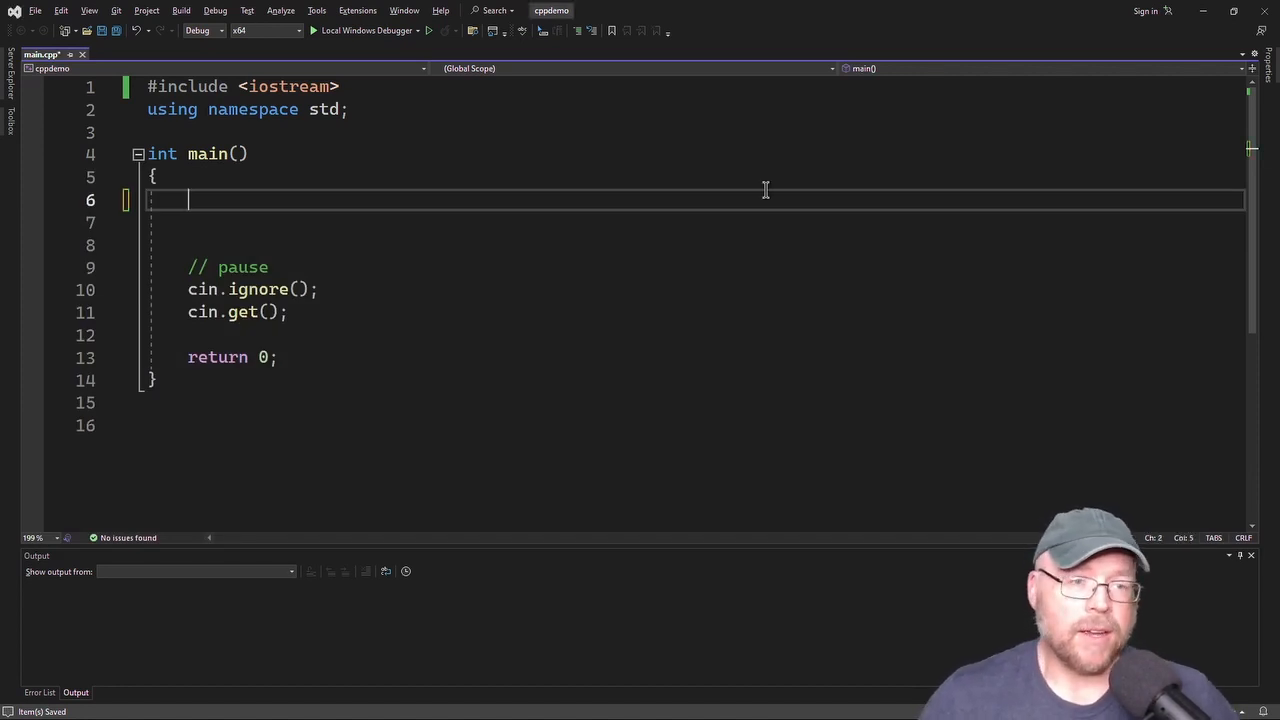
# Step: Write 'int number;' and 'number = 13;' with a '// variable definition' comment
pyautogui.write('int')
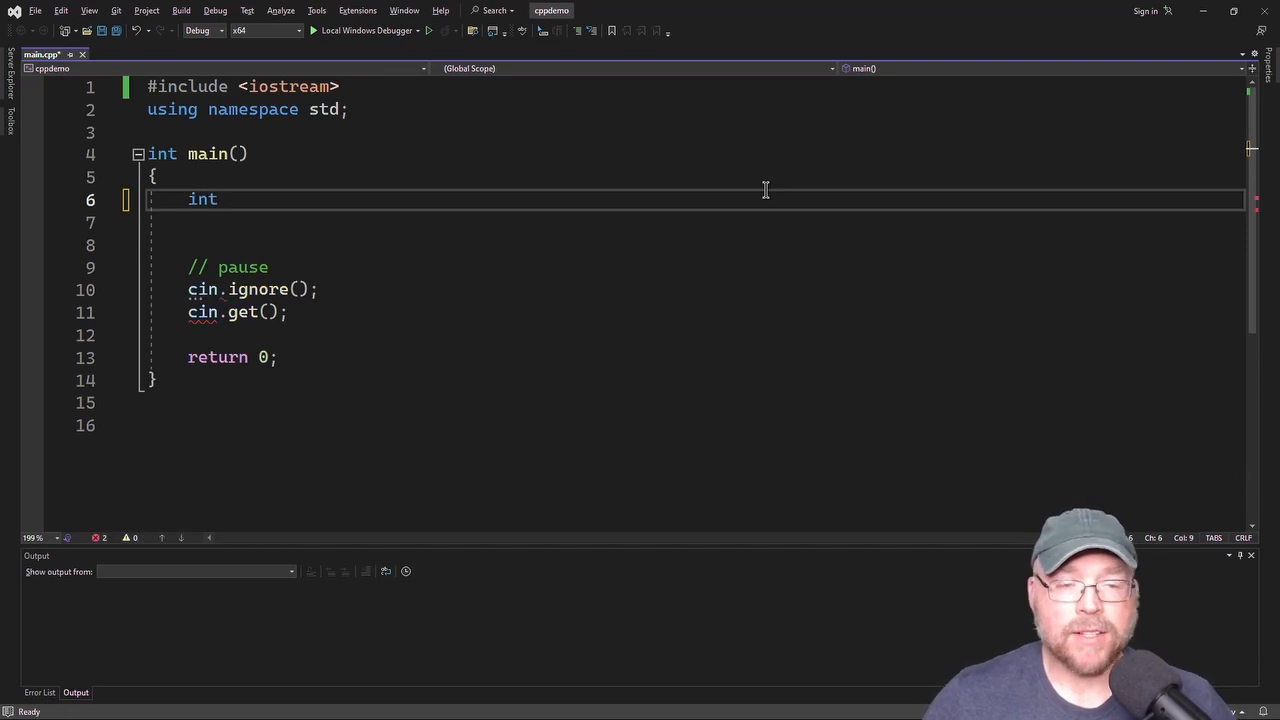
pyautogui.write('number;')
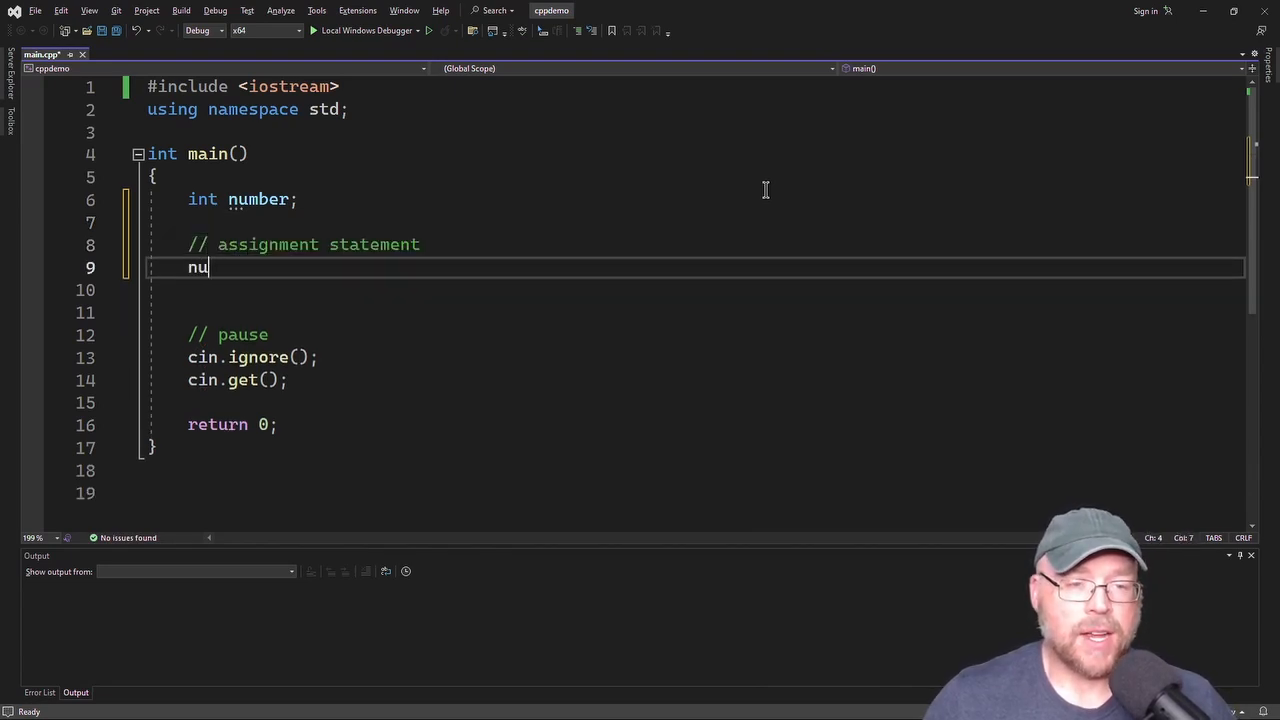
pyautogui.write('mber = 13;')
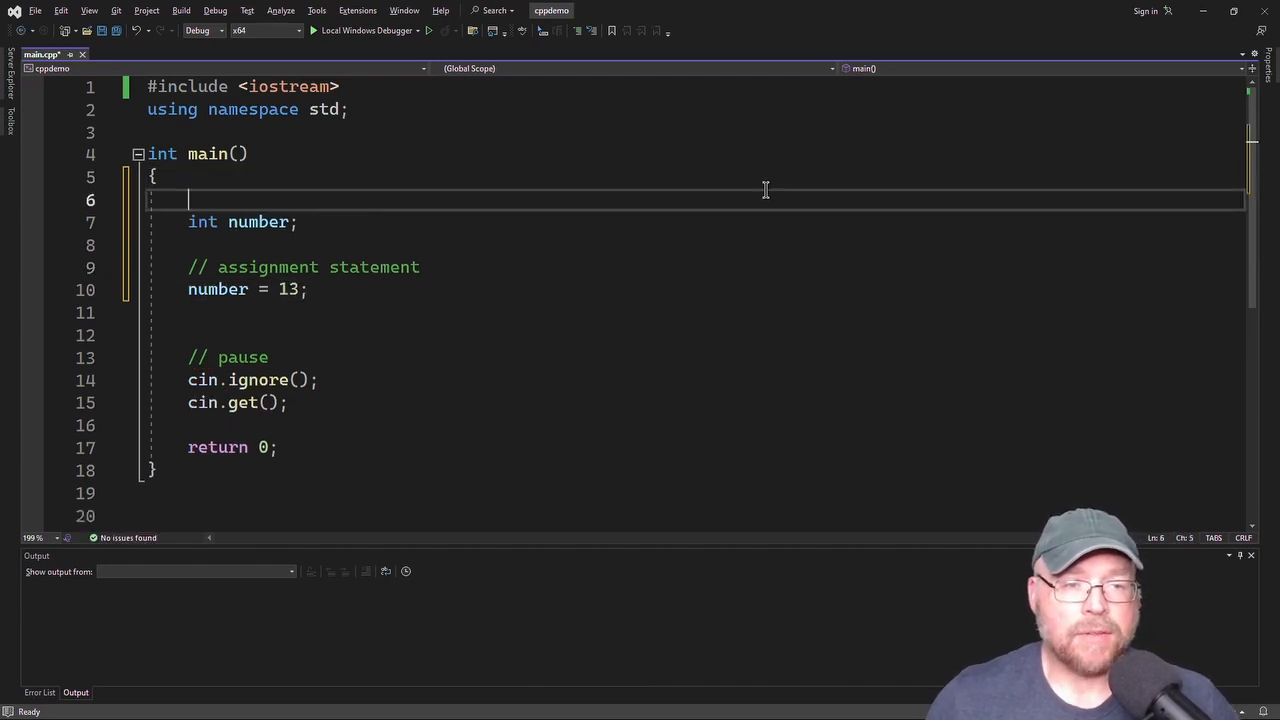
pyautogui.write('//')
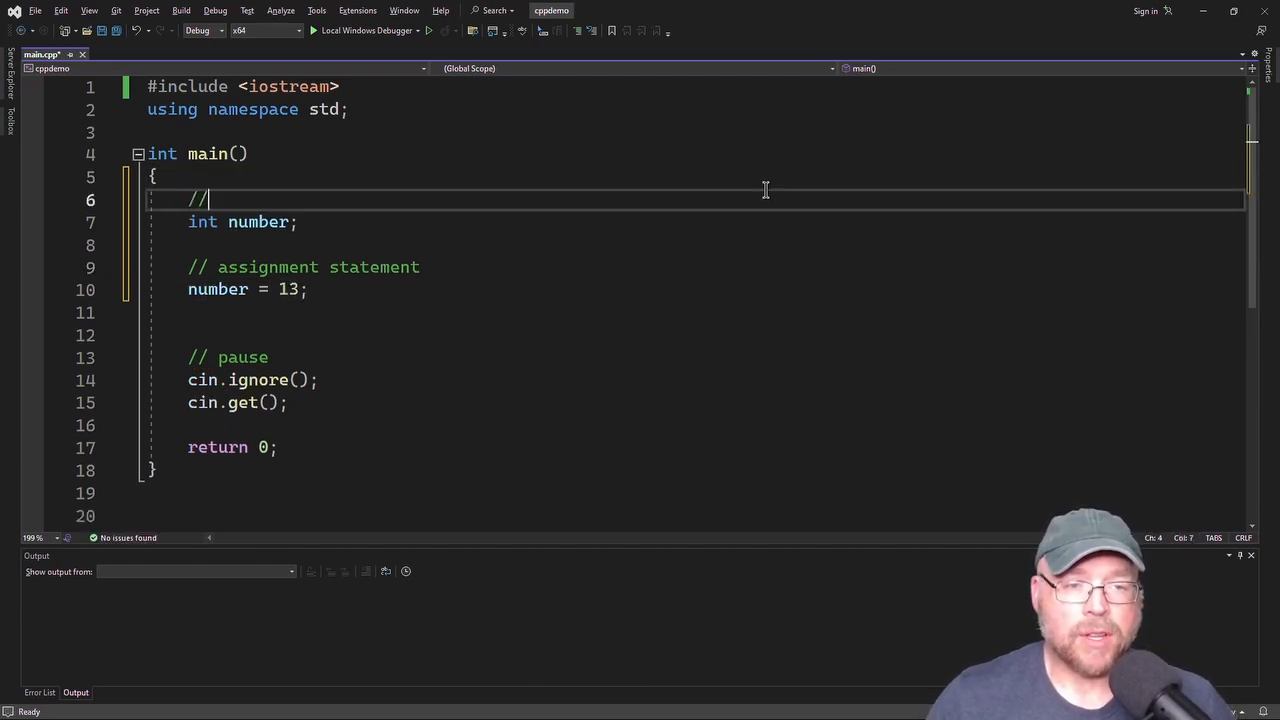
pyautogui.write('variable d')
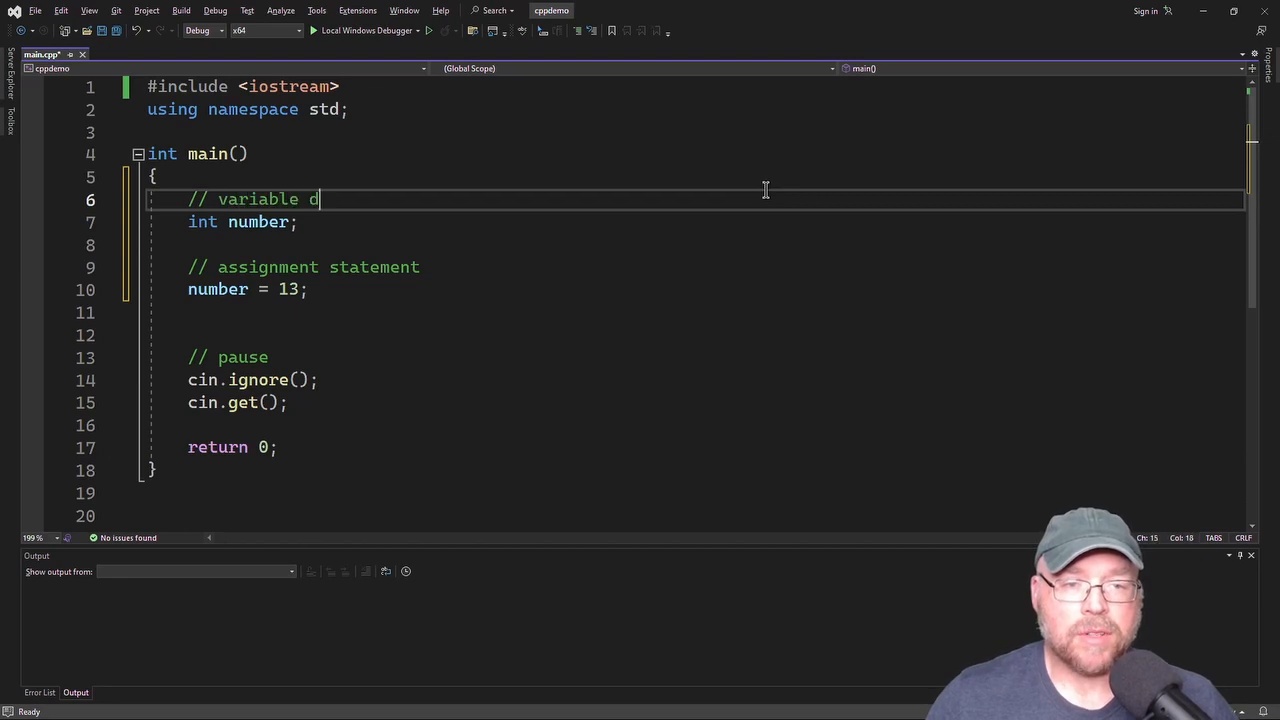
pyautogui.write('efinition')
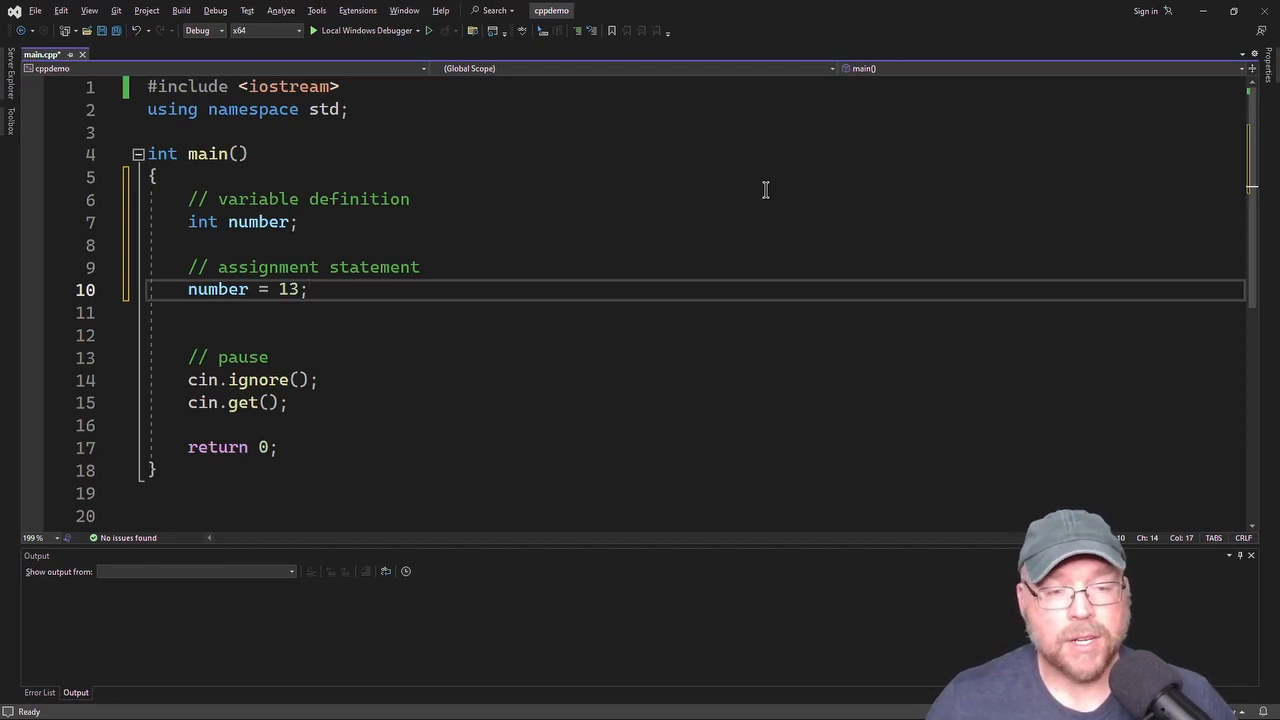
# Step: Append '// 13 is an integer literal -- assign the int literal to the variable number' to line 10
pyautogui.write('// 13 is an')
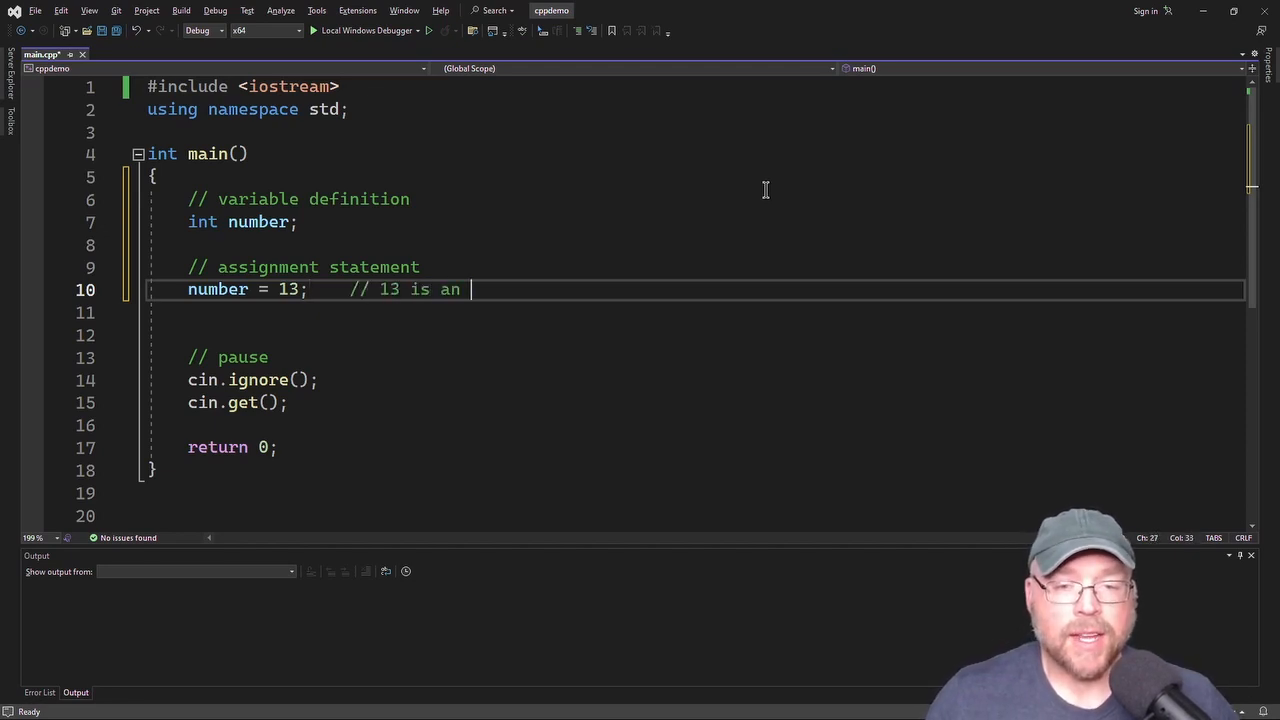
pyautogui.write('integer literal')
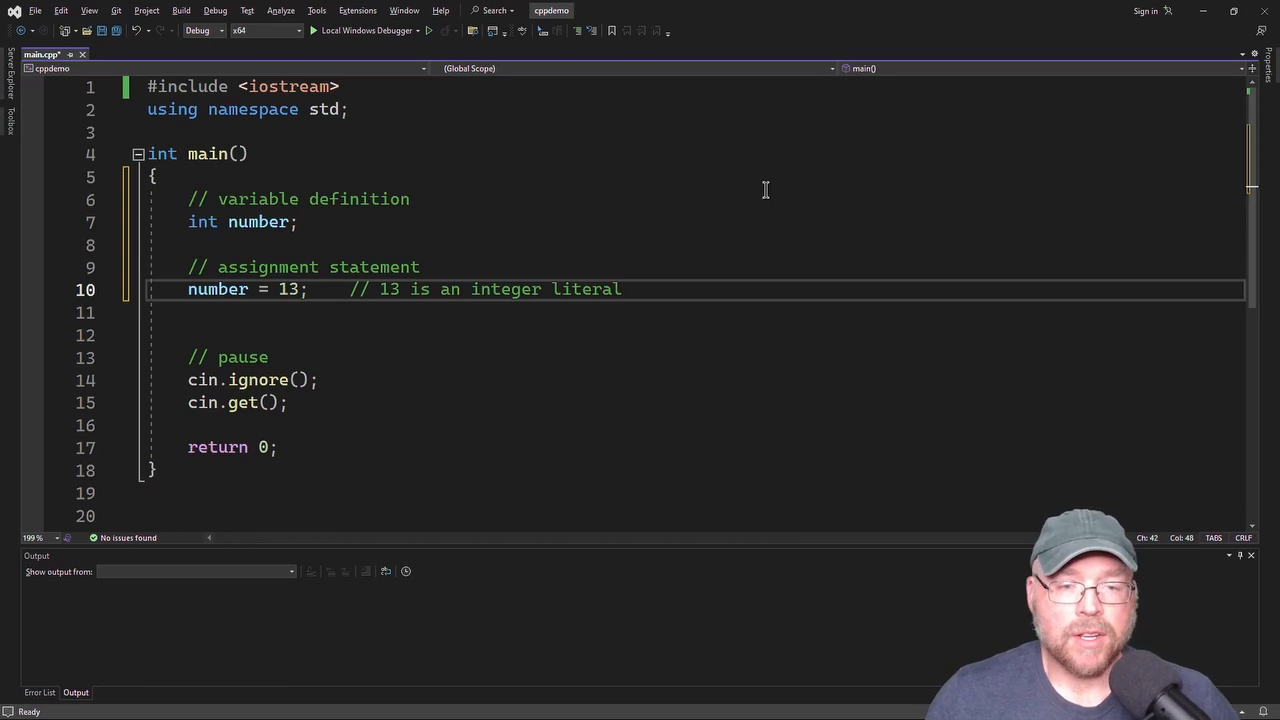
pyautogui.write('-- assign')
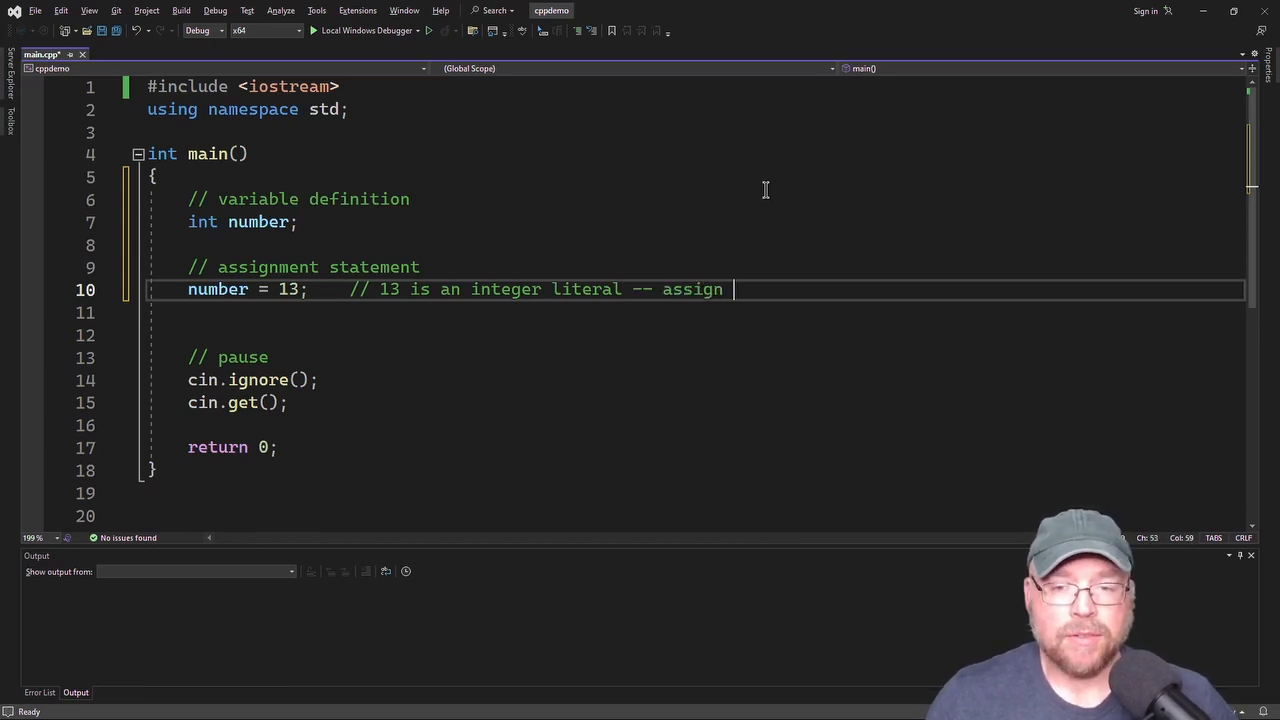
pyautogui.write('the int literal to the variable n')
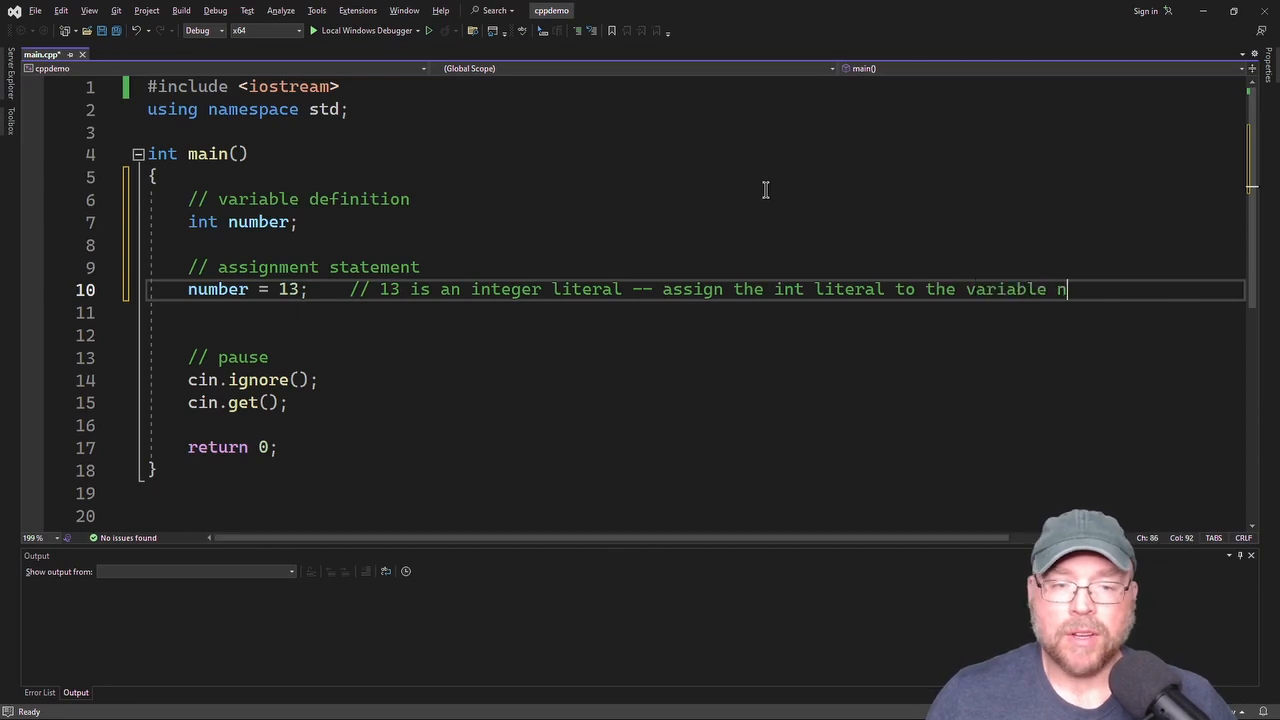
pyautogui.write('umber')
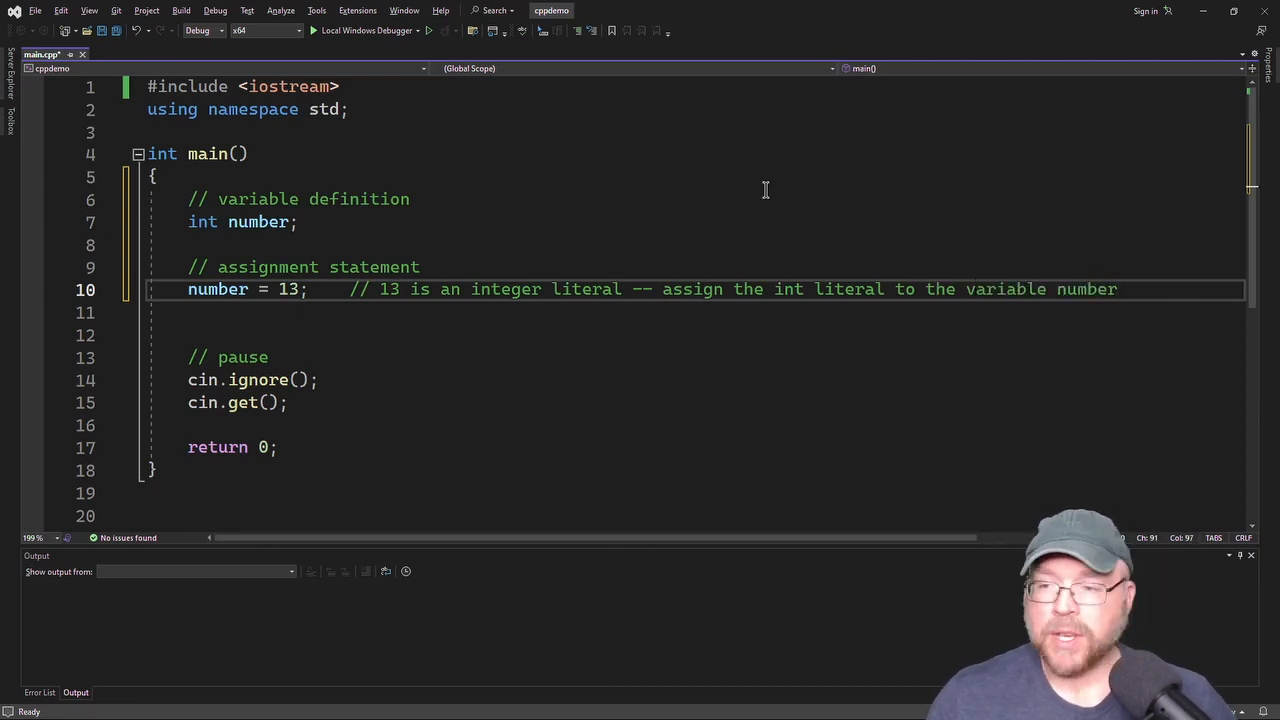
# Step: Add '// cout to display the contents' and cout << "The number is " << number << endl;
pyautogui.write('// cout')
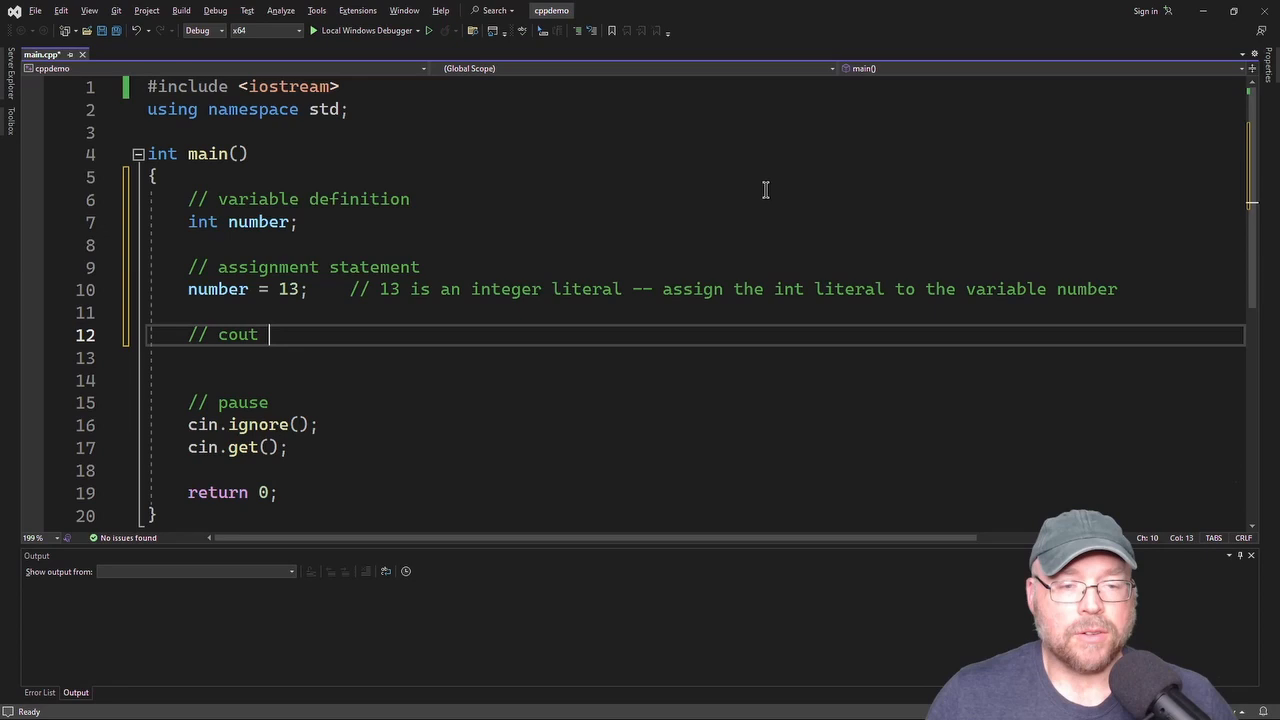
pyautogui.write('to display the')
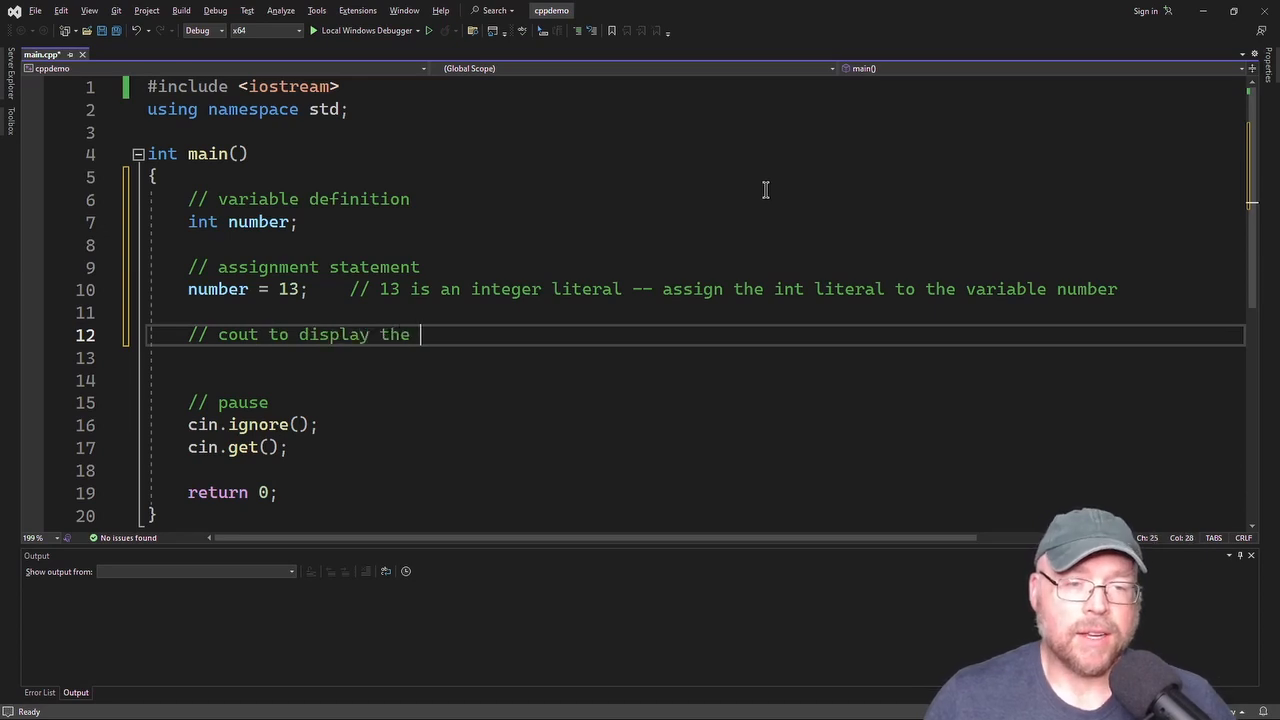
pyautogui.write('contents of the variable')
pyautogui.click(696, 358)
pyautogui.write('cout << "')
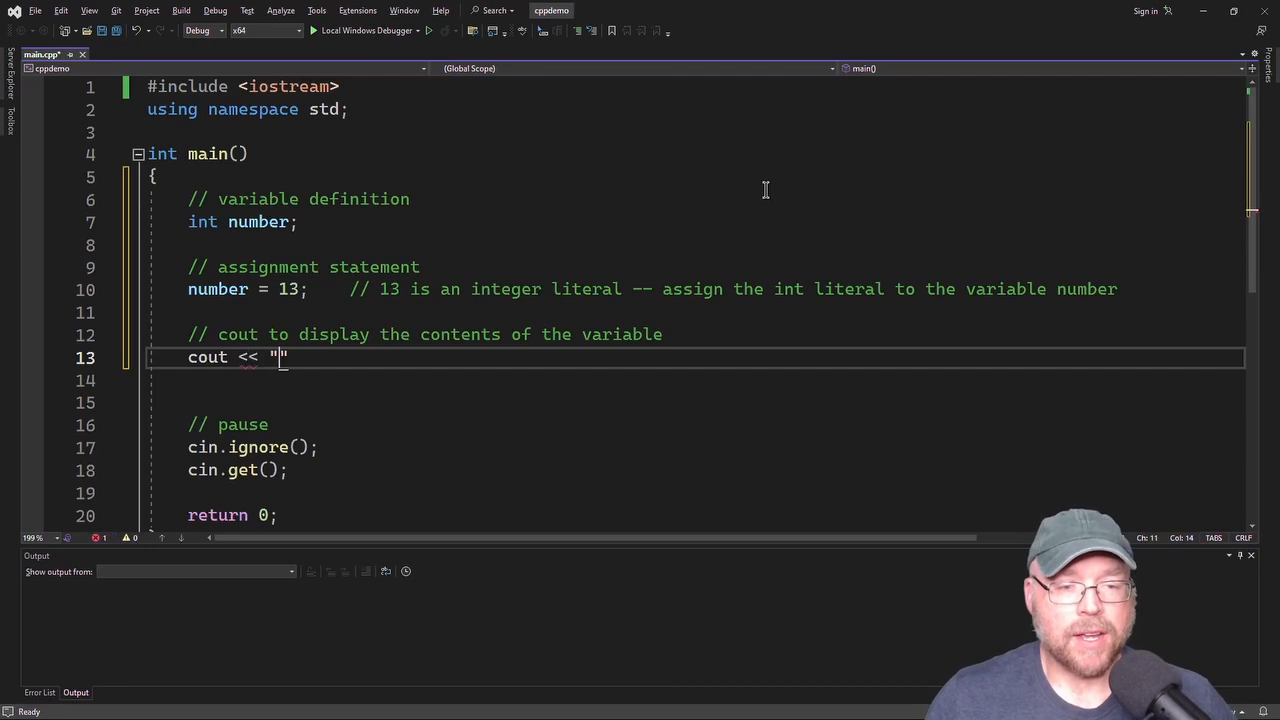
pyautogui.write('The number is')
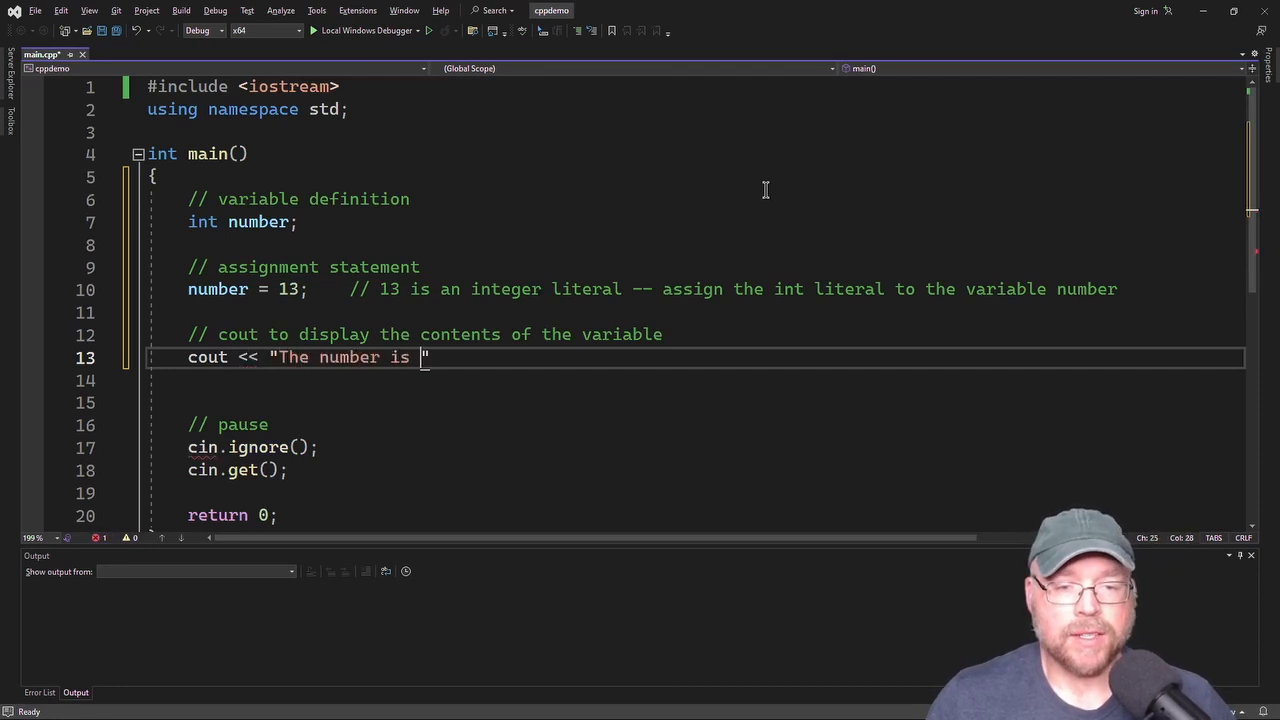
pyautogui.write('<< number')
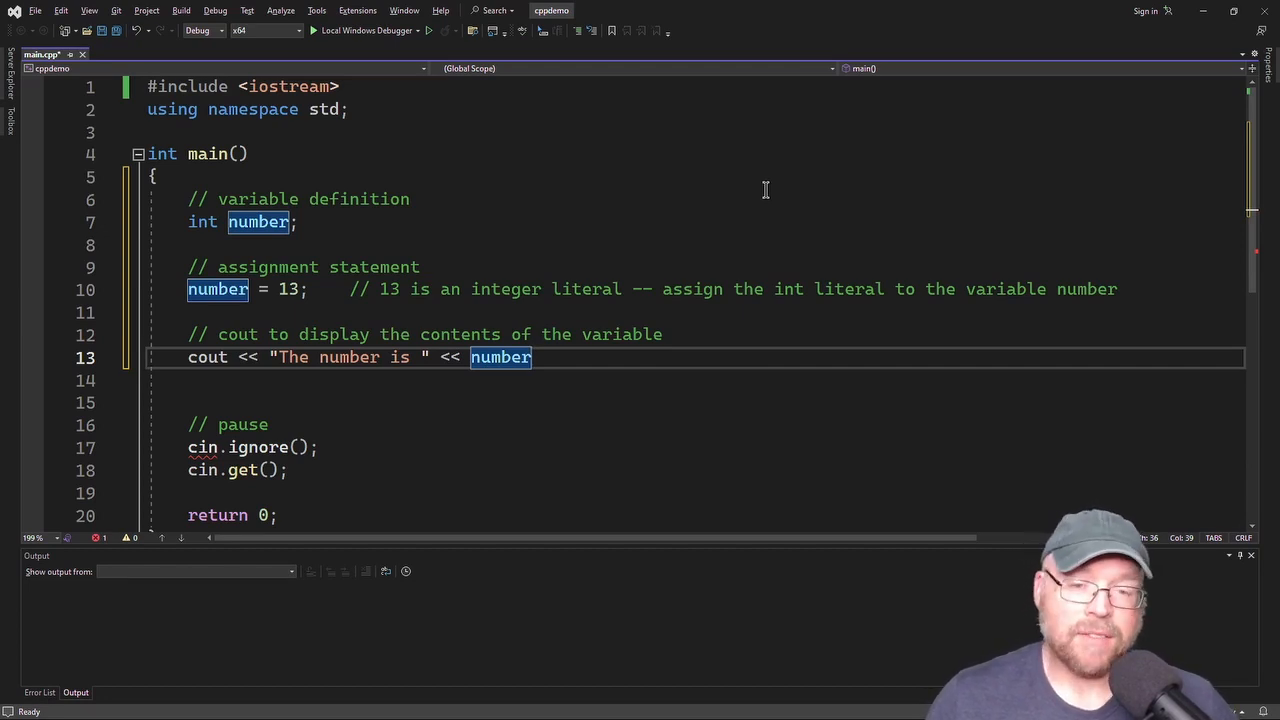
pyautogui.write('<<')
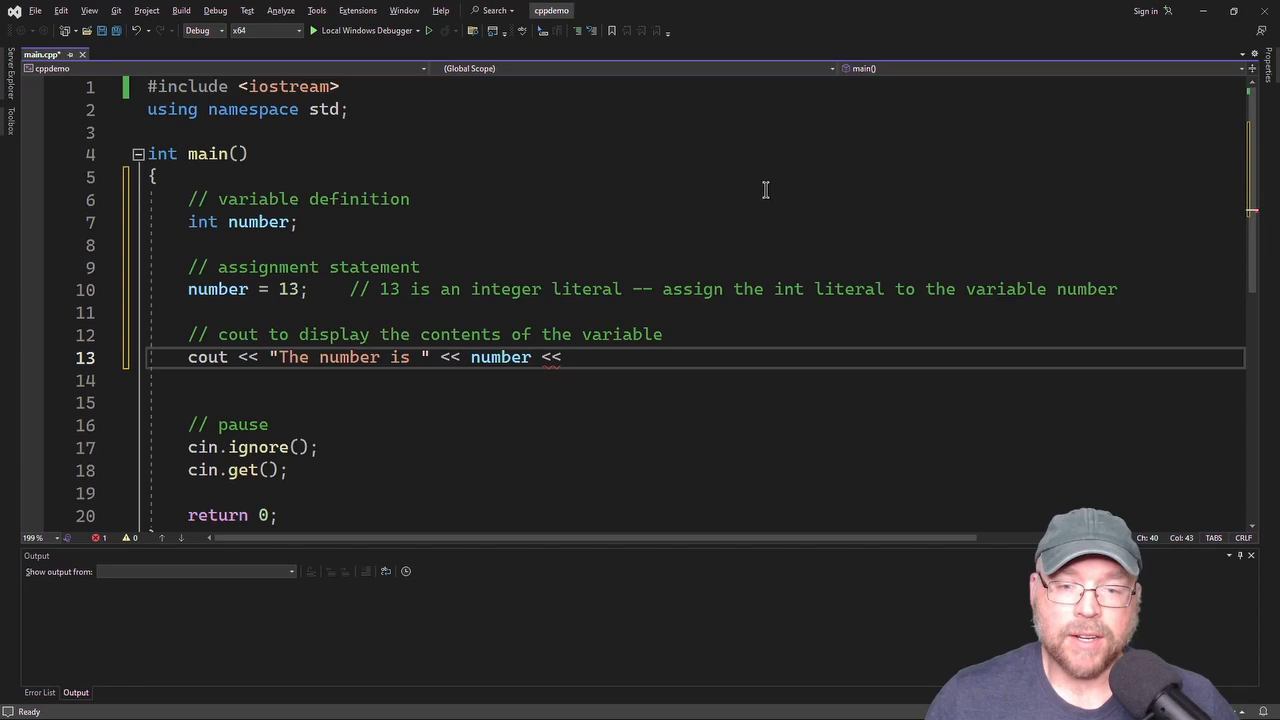
pyautogui.write('enl;')
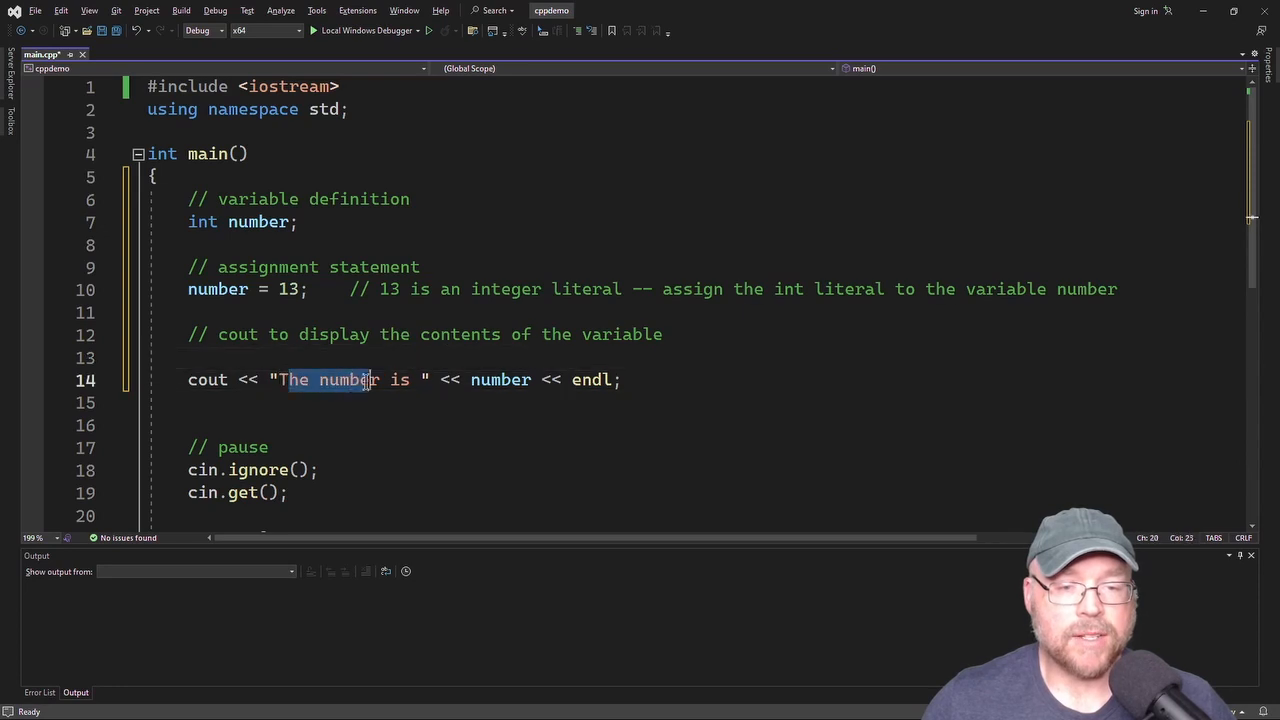
# Step: Insert '// "The number is" known as a string literal' above the cout statement
pyautogui.click(190, 358)
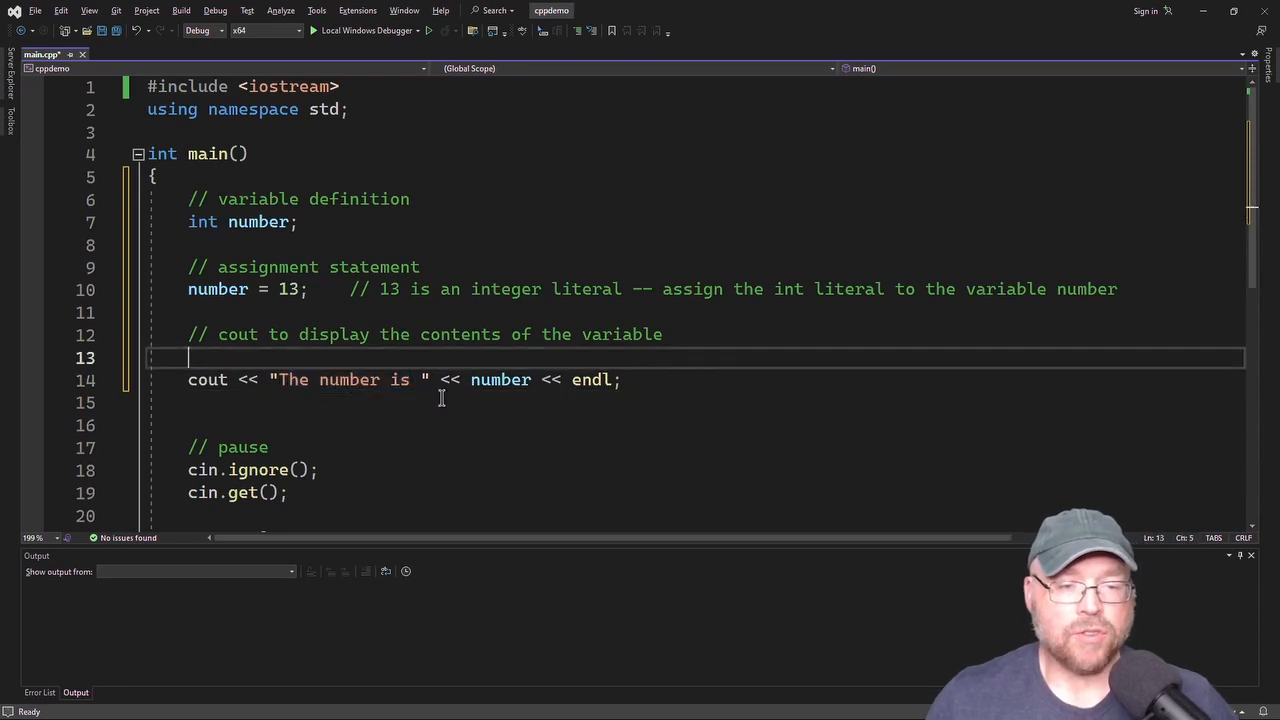
pyautogui.write('//')
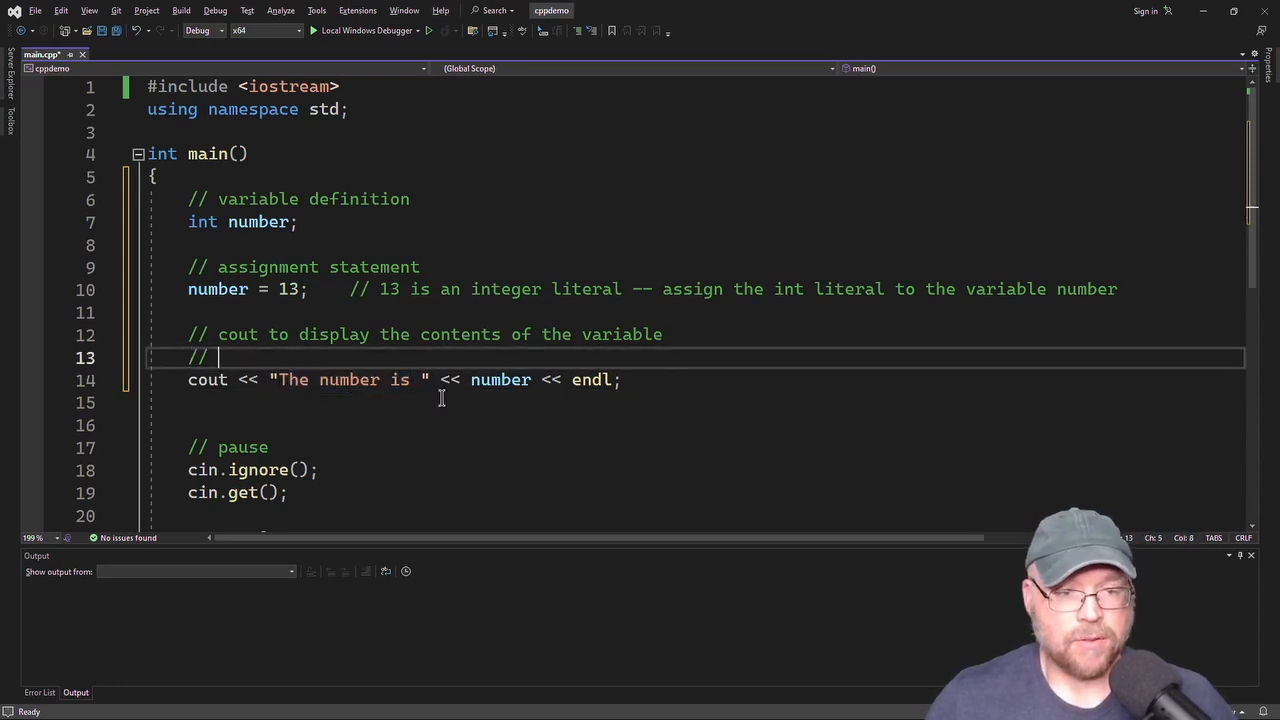
pyautogui.write('"The number is')
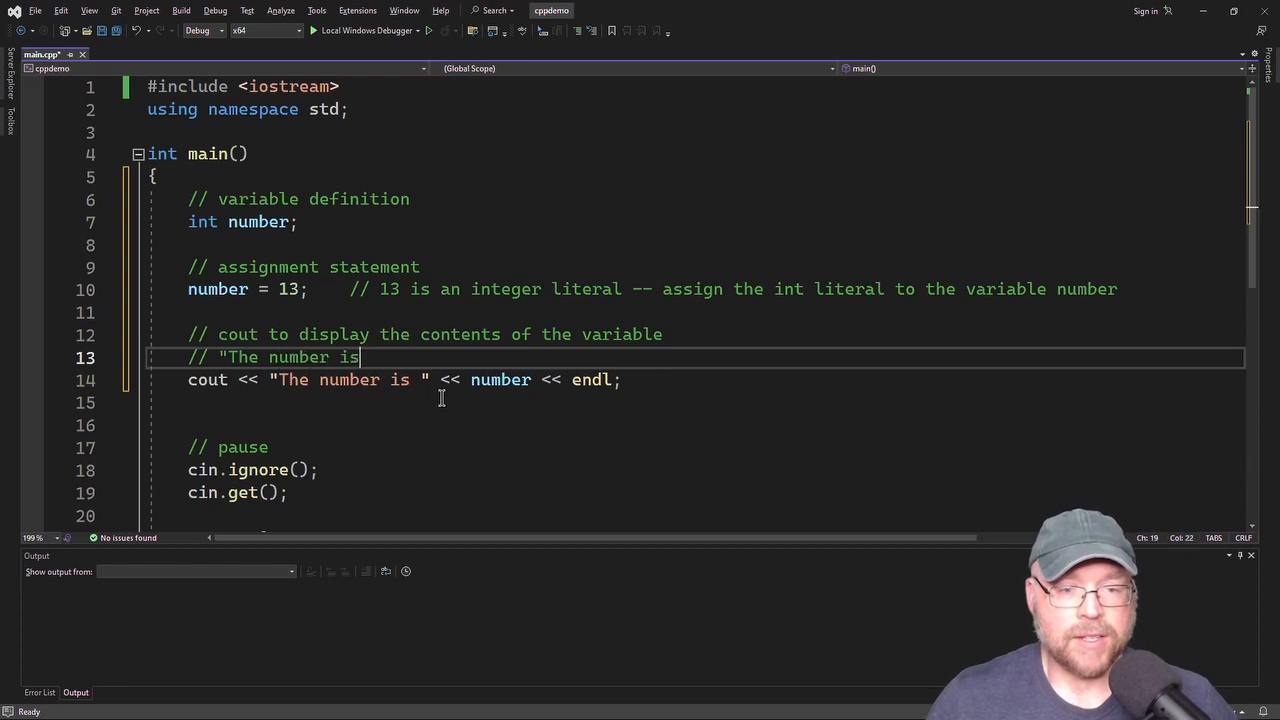
pyautogui.write('" known as a')
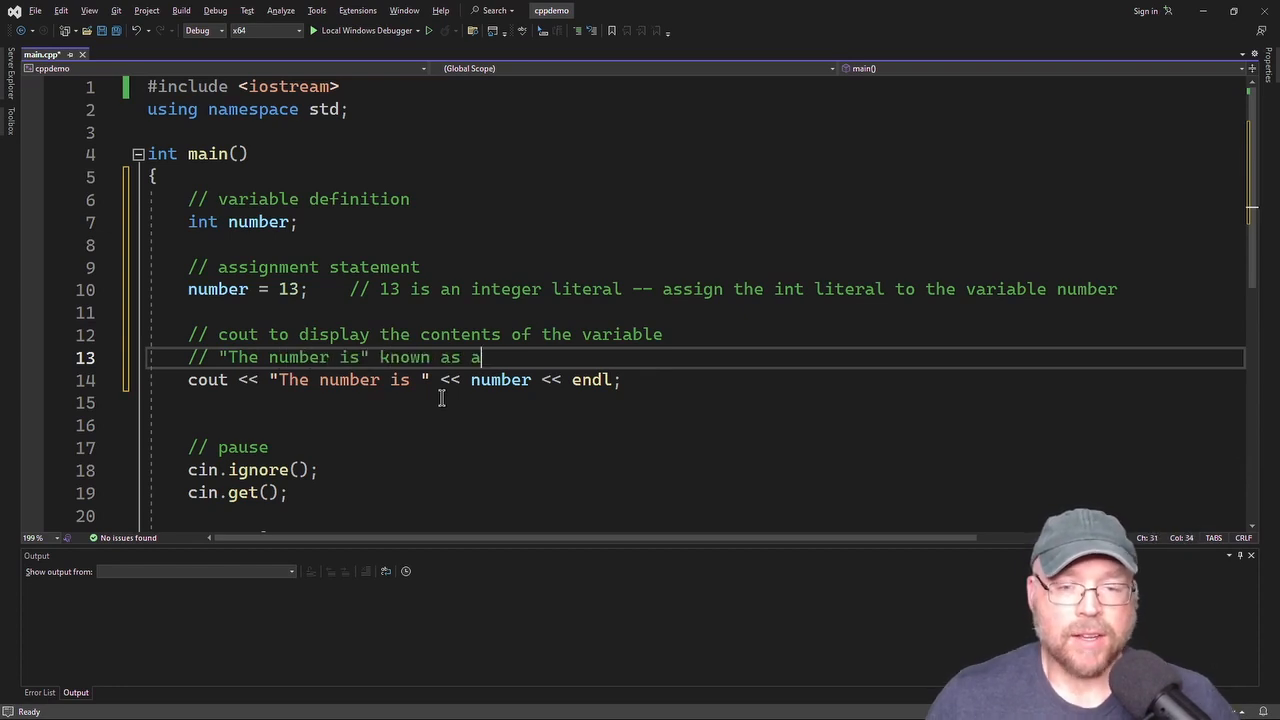
pyautogui.write('string literal')
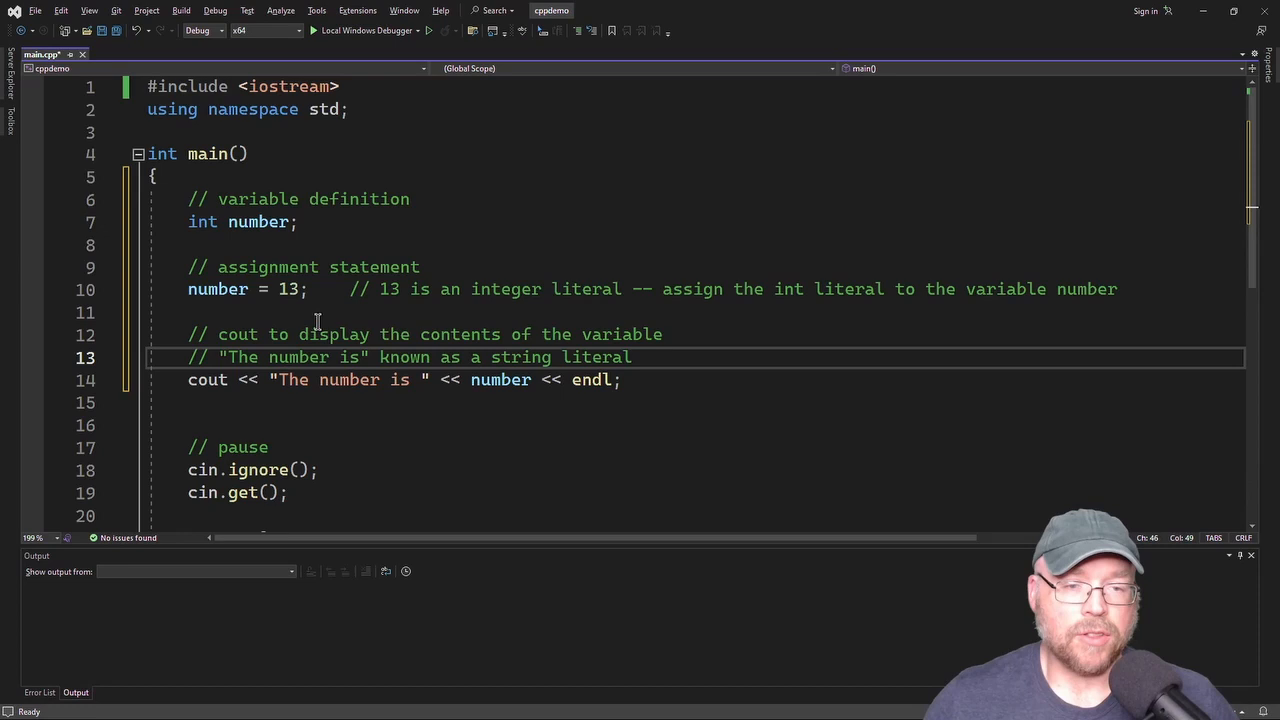
pyautogui.doubleClick(289, 289)
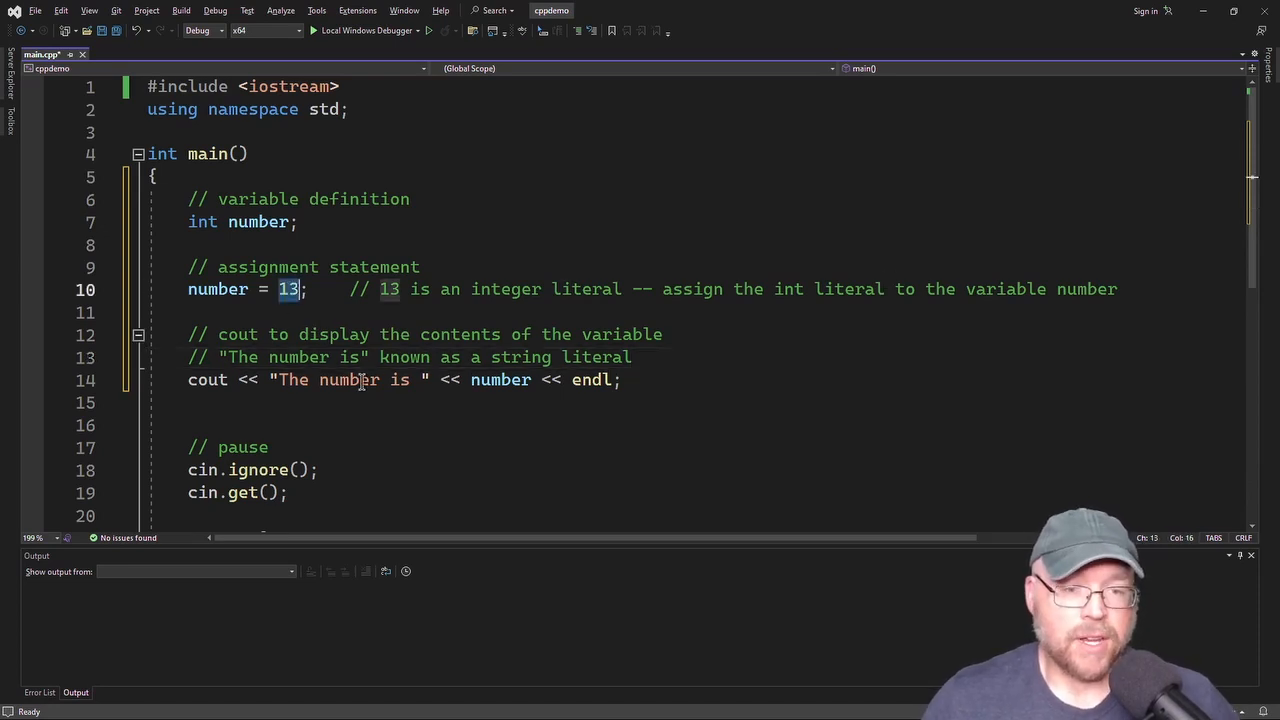
pyautogui.click(284, 379)
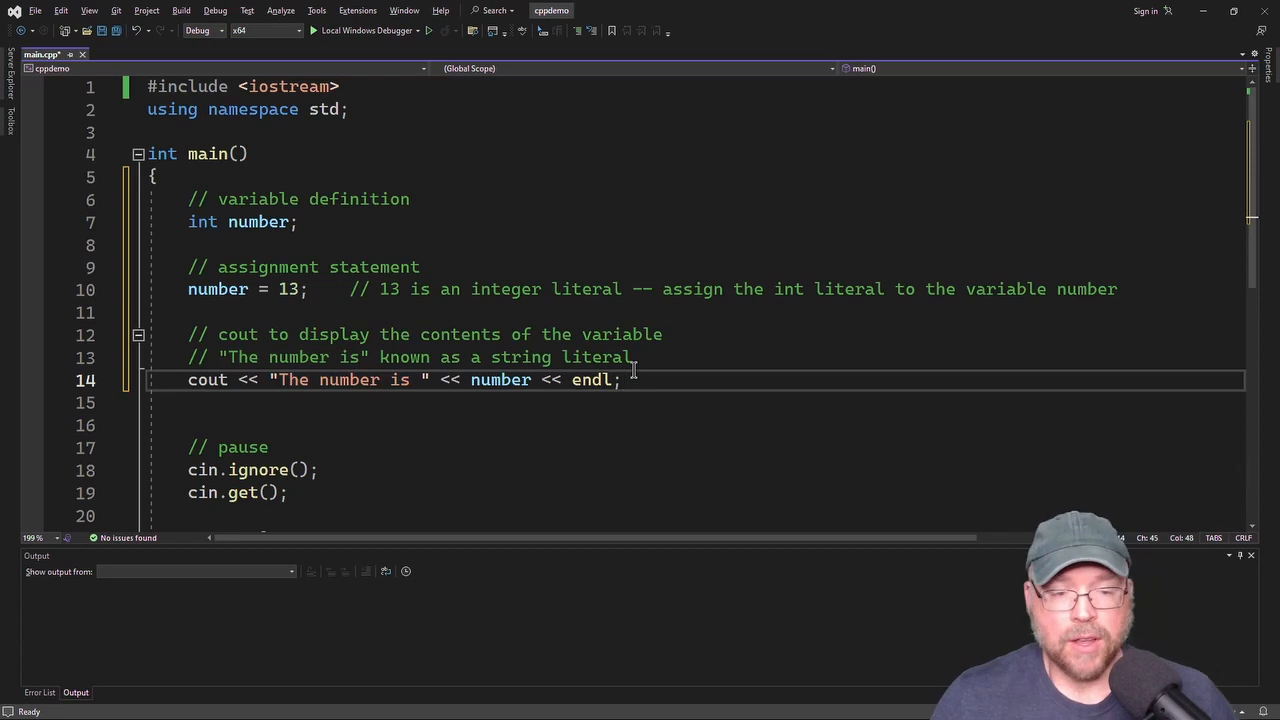
# Step: Add the comment '// 19.95 - floating point literal'
pyautogui.write('//')
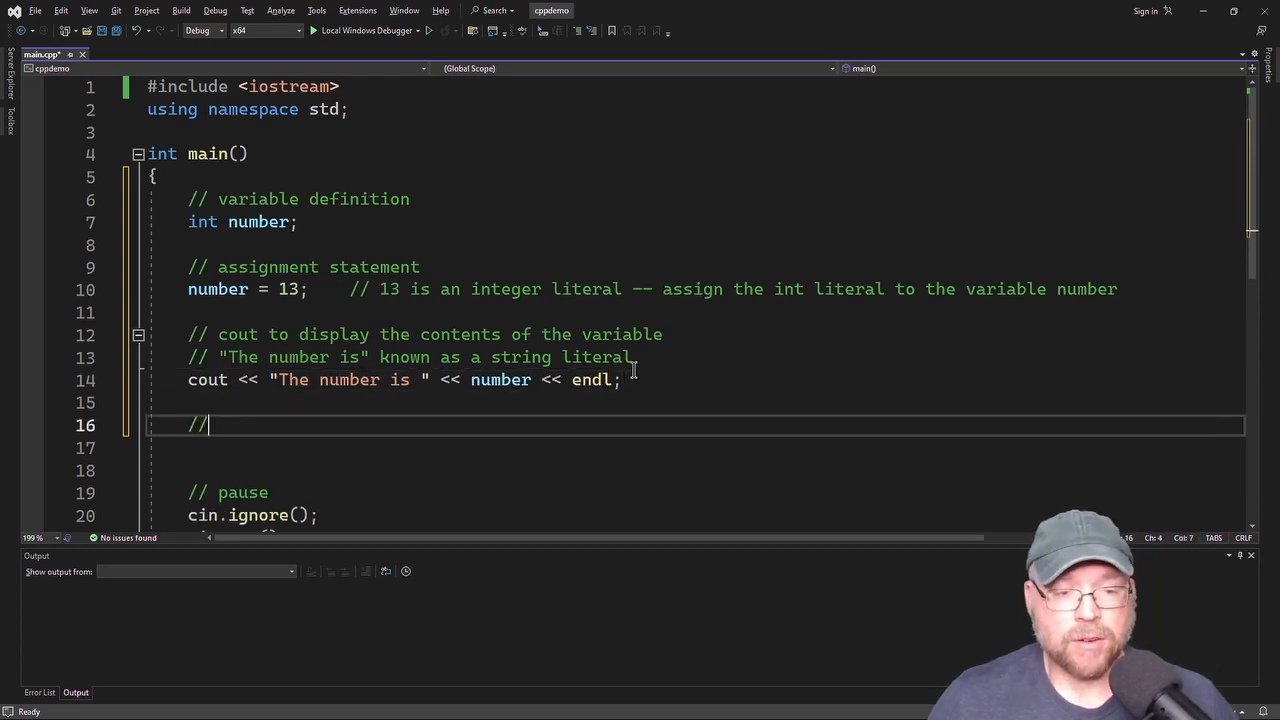
pyautogui.write('1')
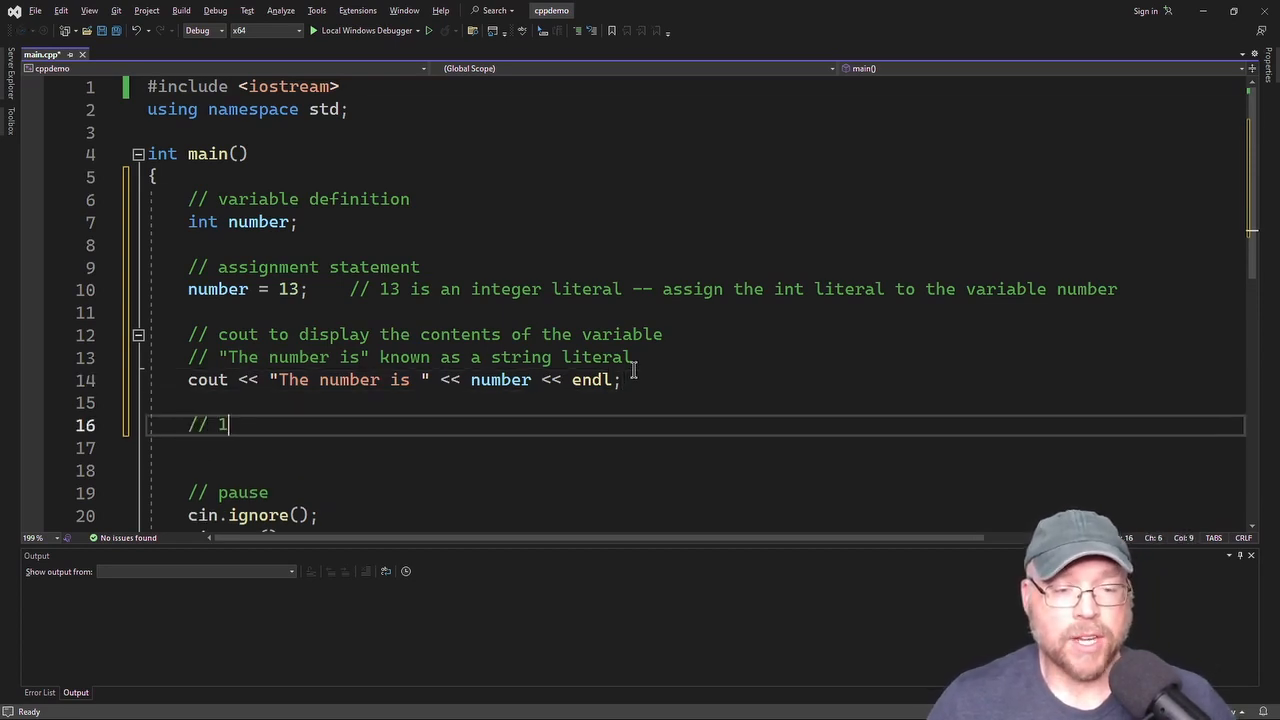
pyautogui.write('9.95')
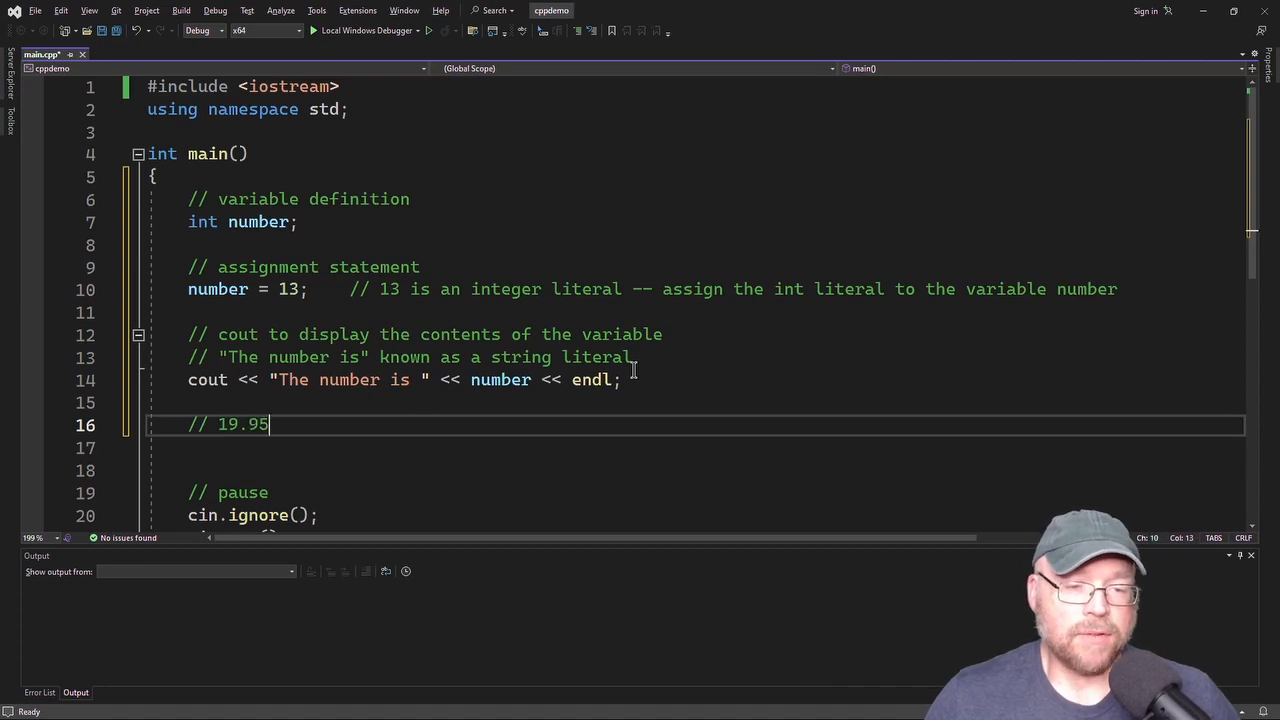
pyautogui.write('- float')
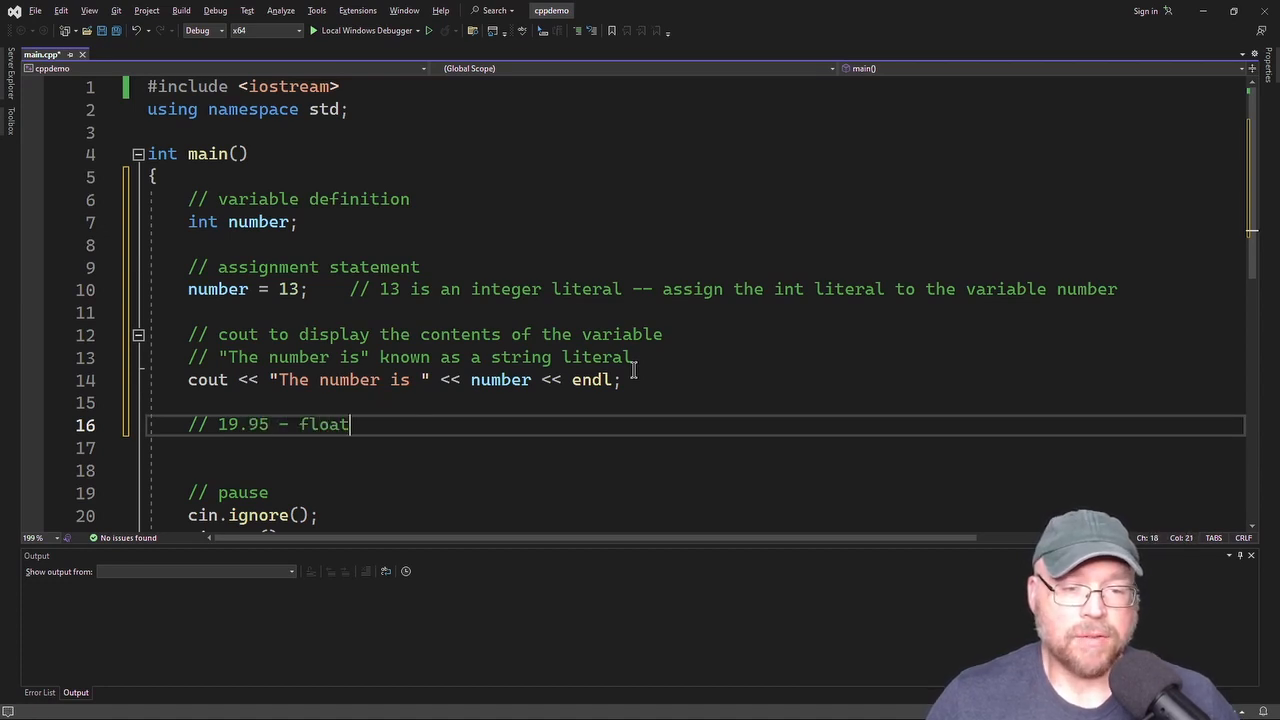
pyautogui.write('ing point literal')
pyautogui.click(696, 448)
pyautogui.write("// 'A' -")
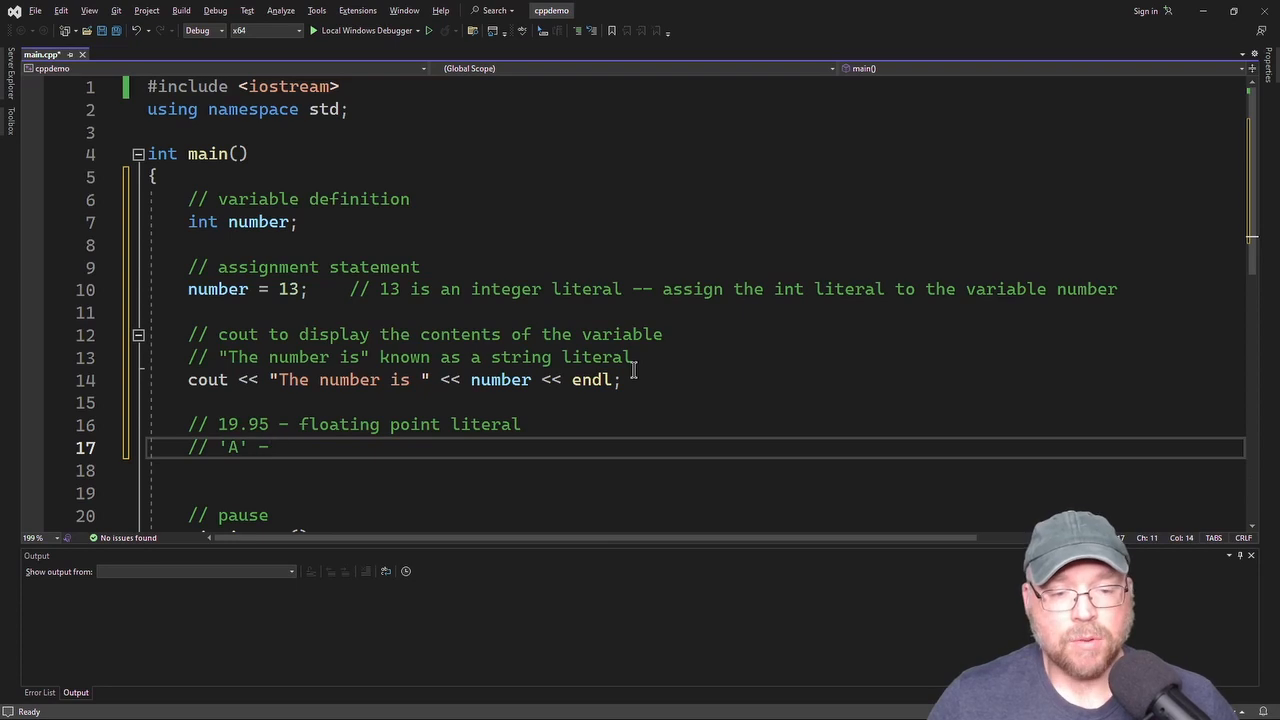
# Step: Add a comment labelling 'A' as character literals
pyautogui.write('character')
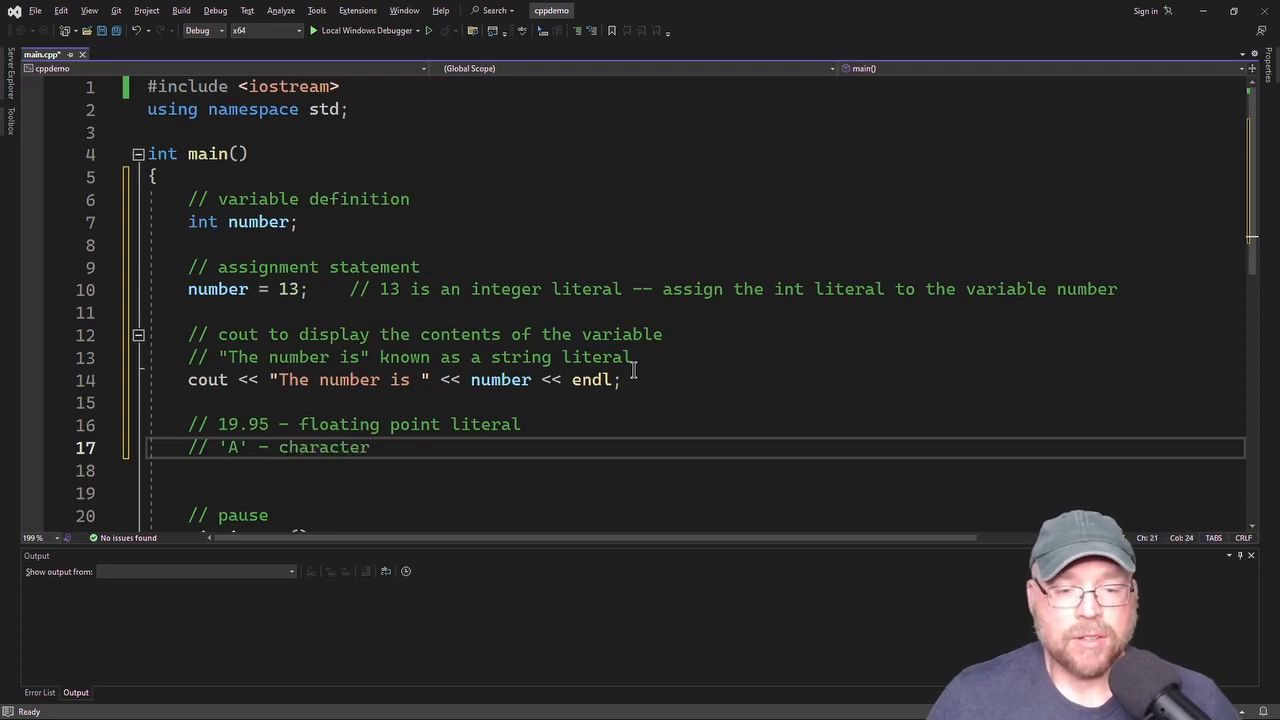
pyautogui.write('literals')
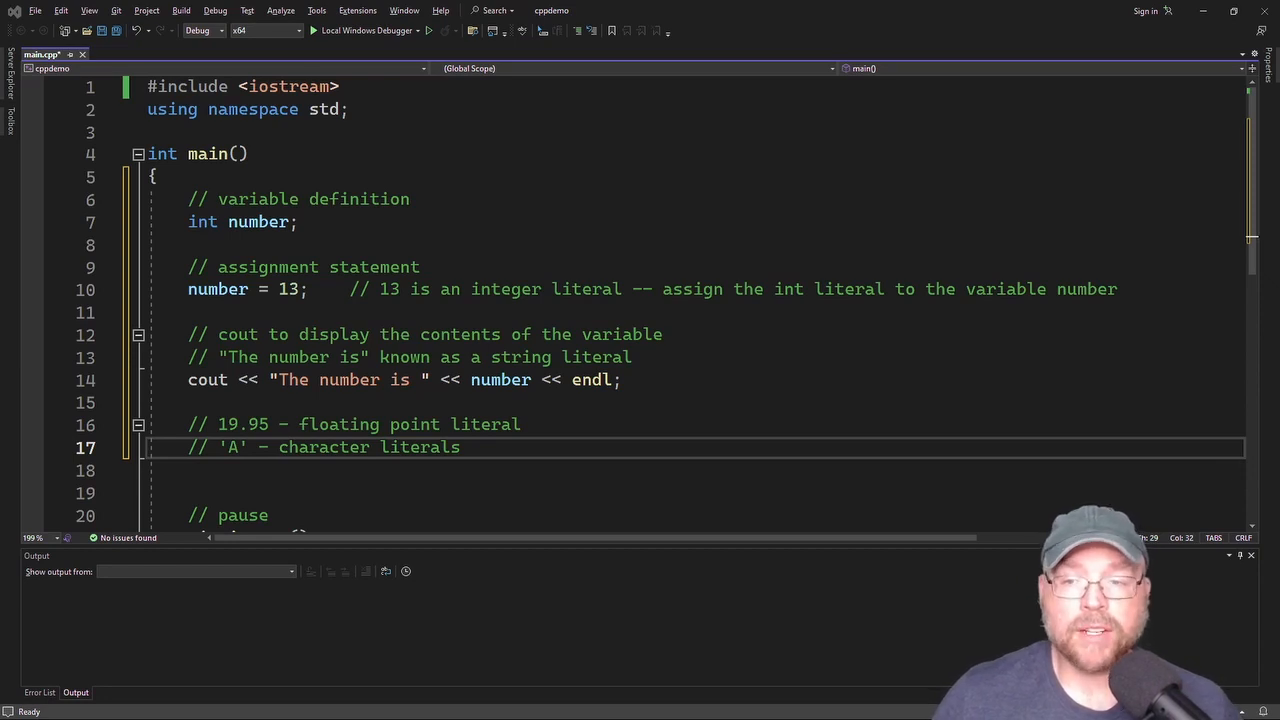
pyautogui.moveTo(453, 267)
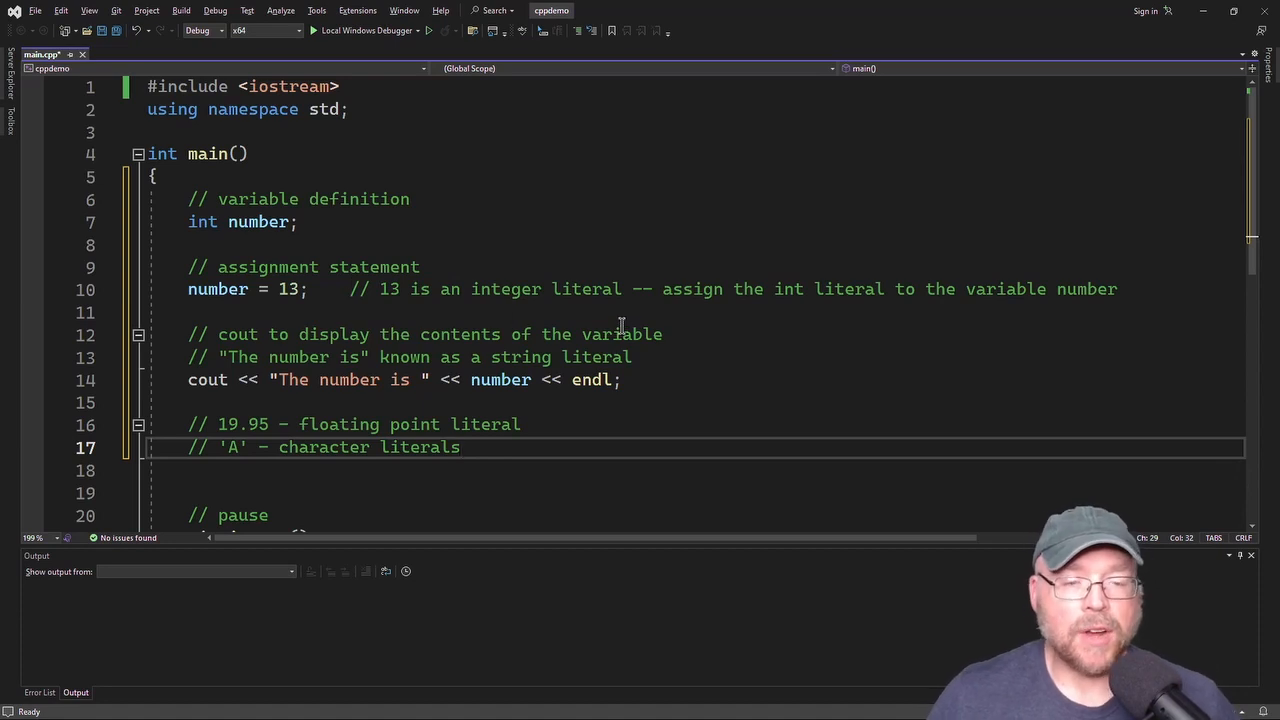
pyautogui.scroll(-3)
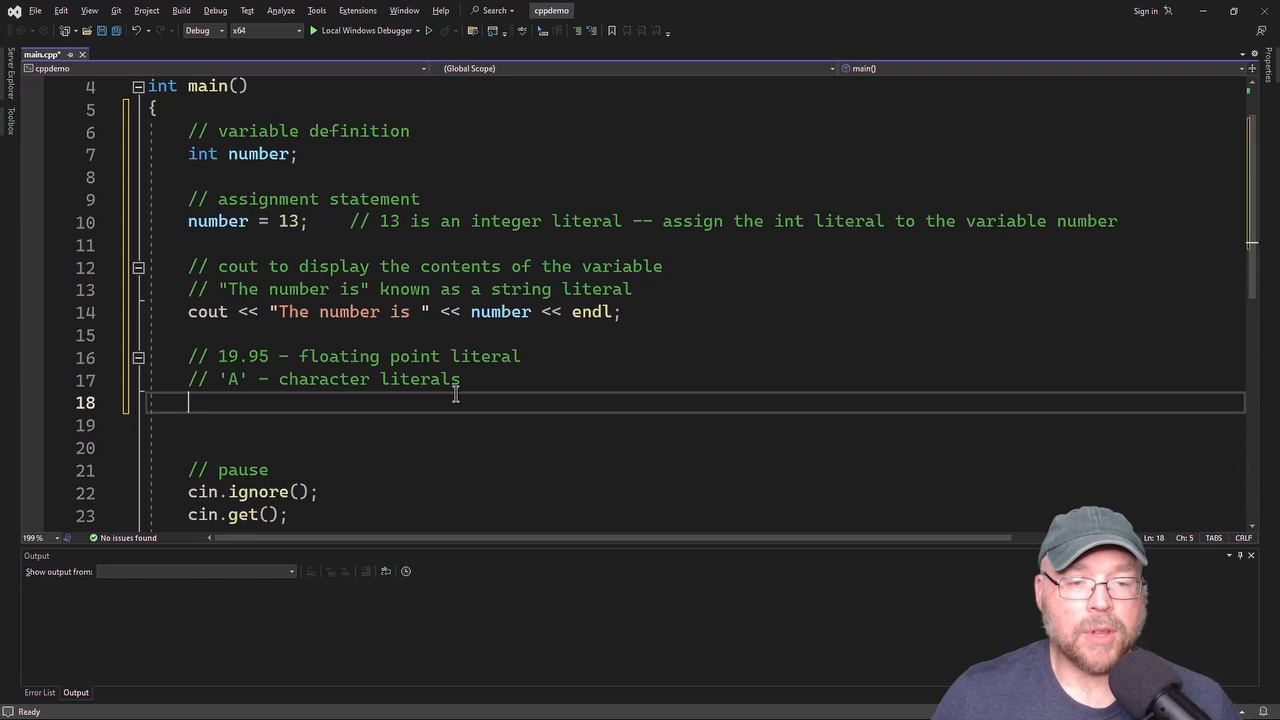
# Step: Declare int number2, assign it 77, and print it after "The second number is " with endl
pyautogui.write('int')
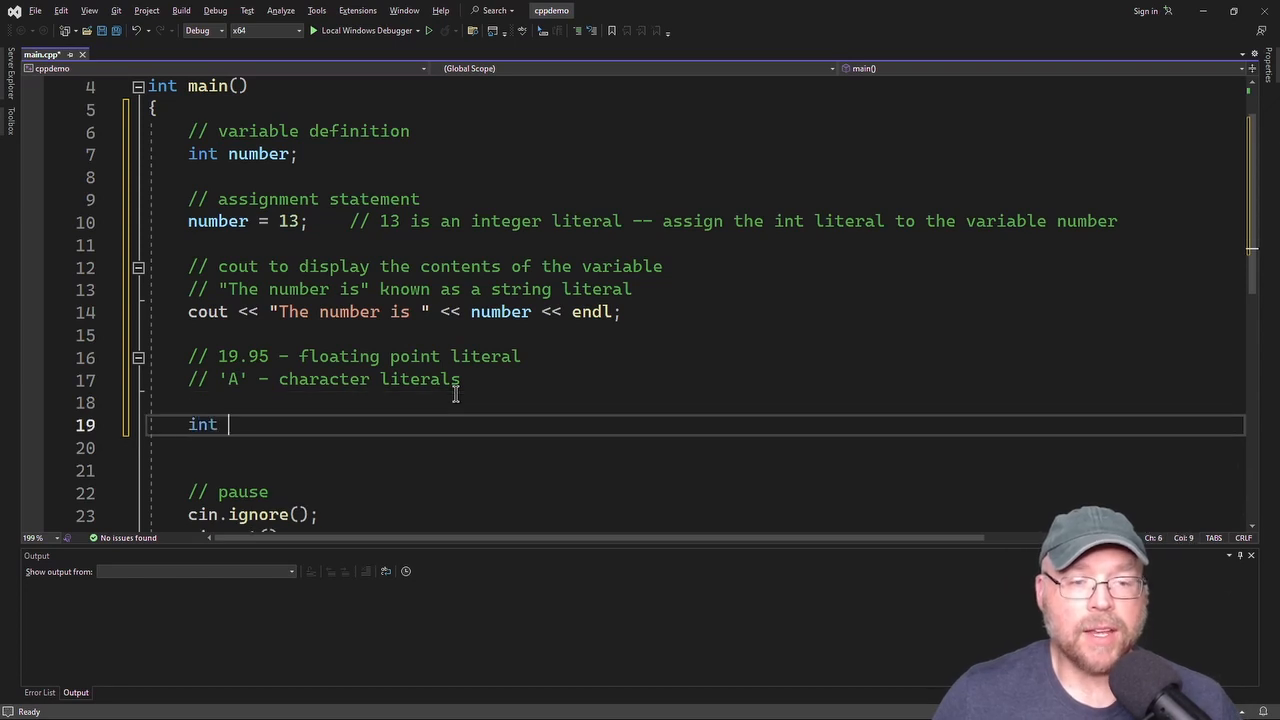
pyautogui.write('number2;')
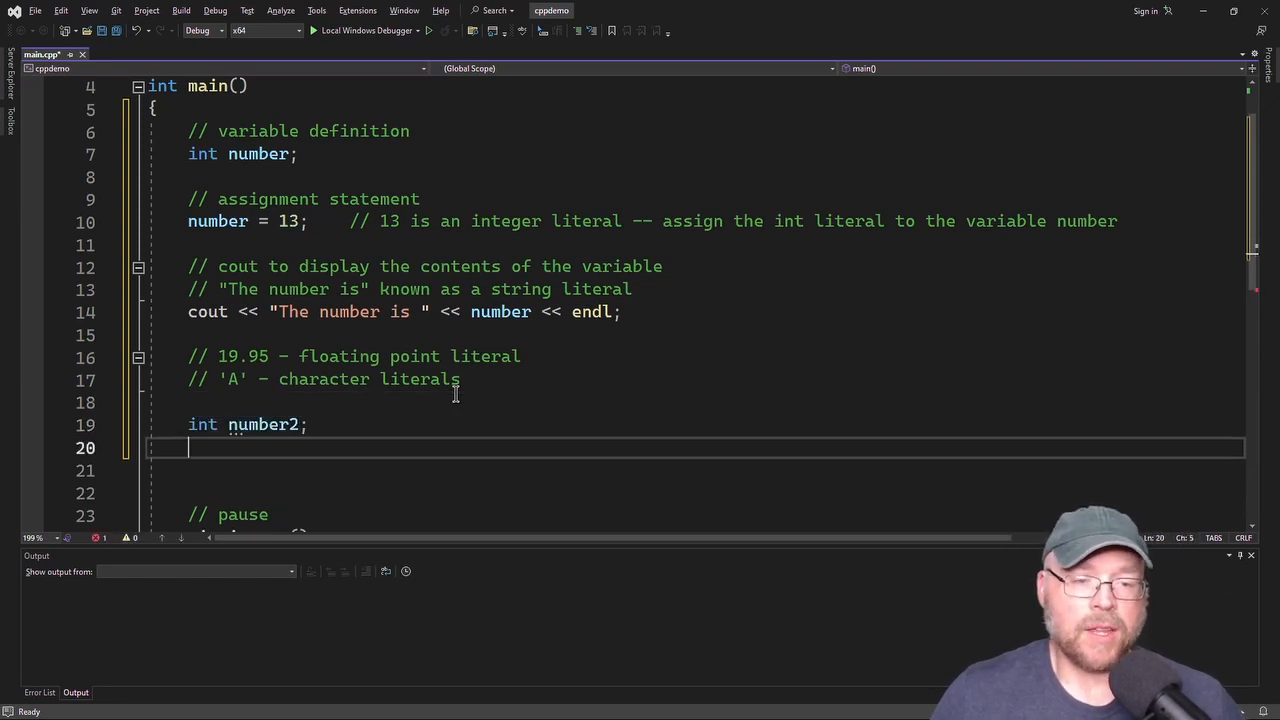
pyautogui.write('number2')
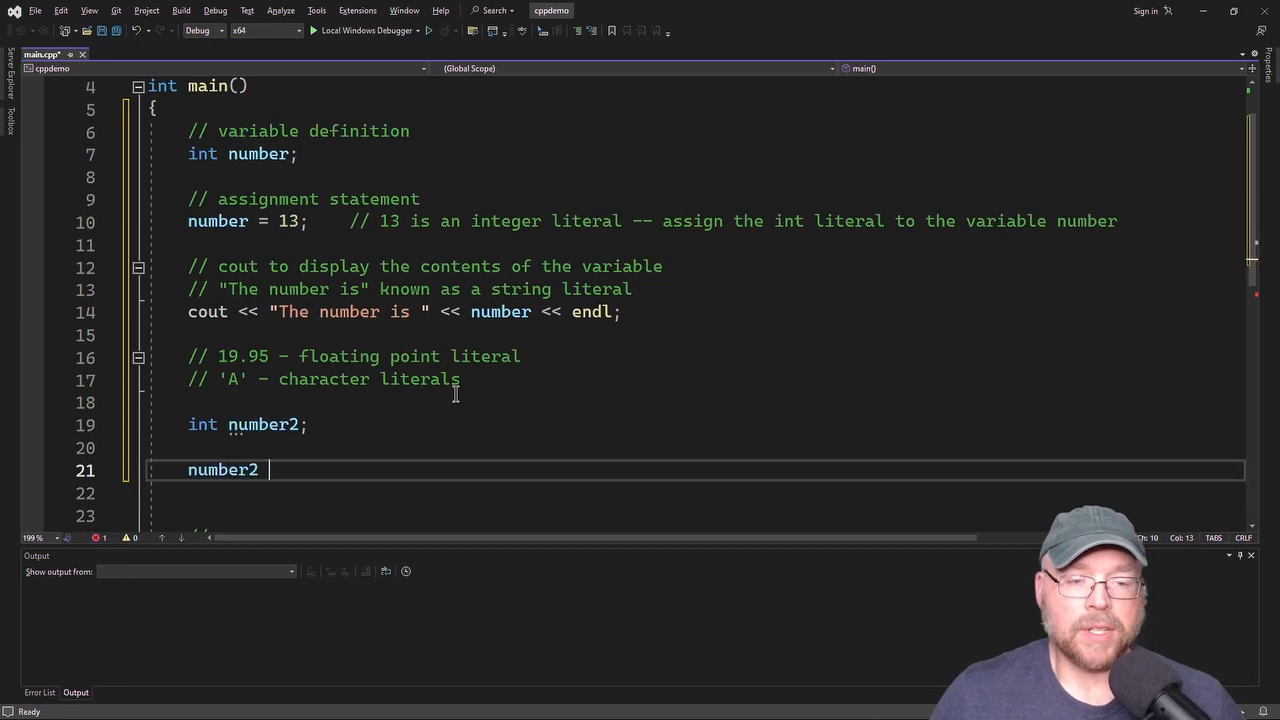
pyautogui.write('= 77')
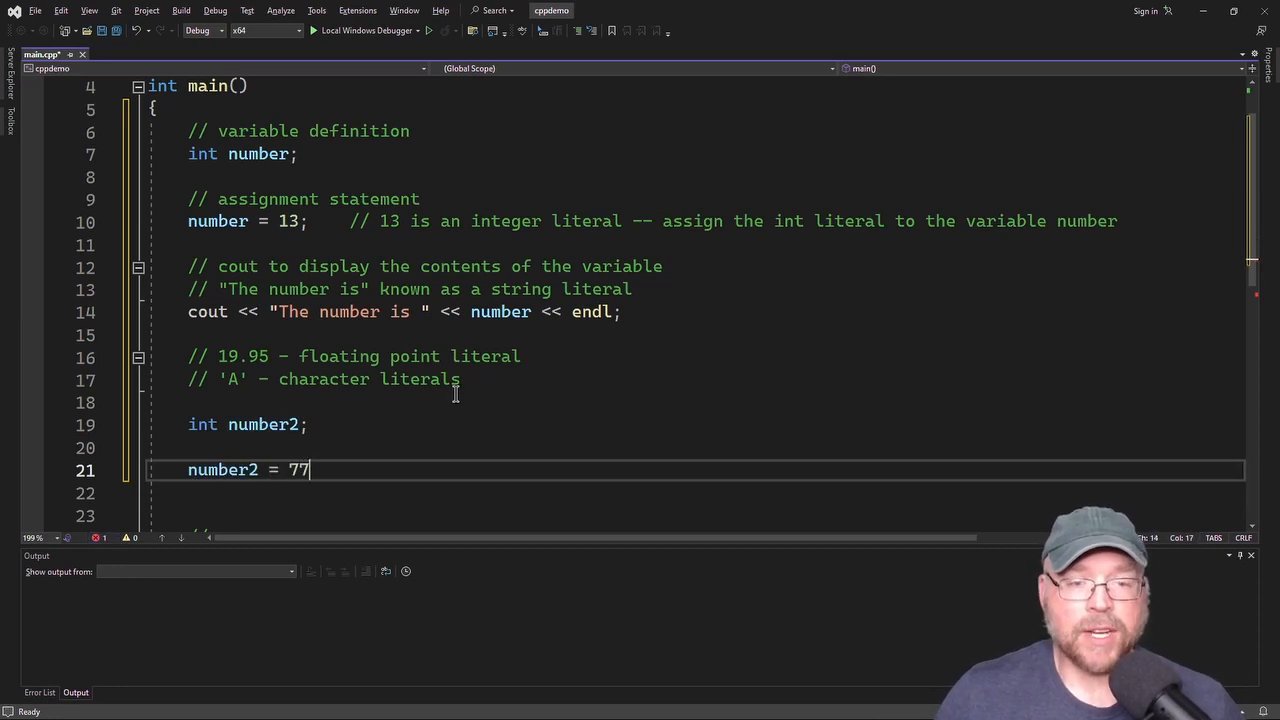
pyautogui.write(';')
pyautogui.click(696, 515)
pyautogui.write('cout << "The second number is')
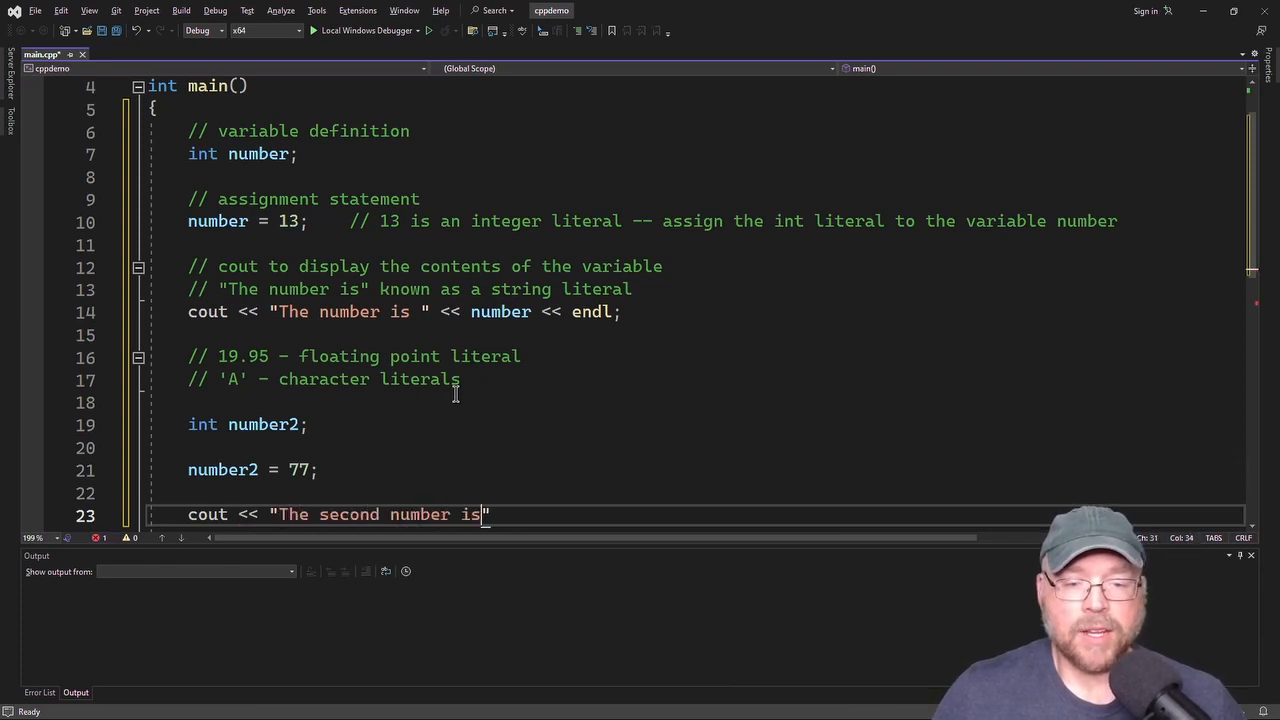
pyautogui.write('<< n')
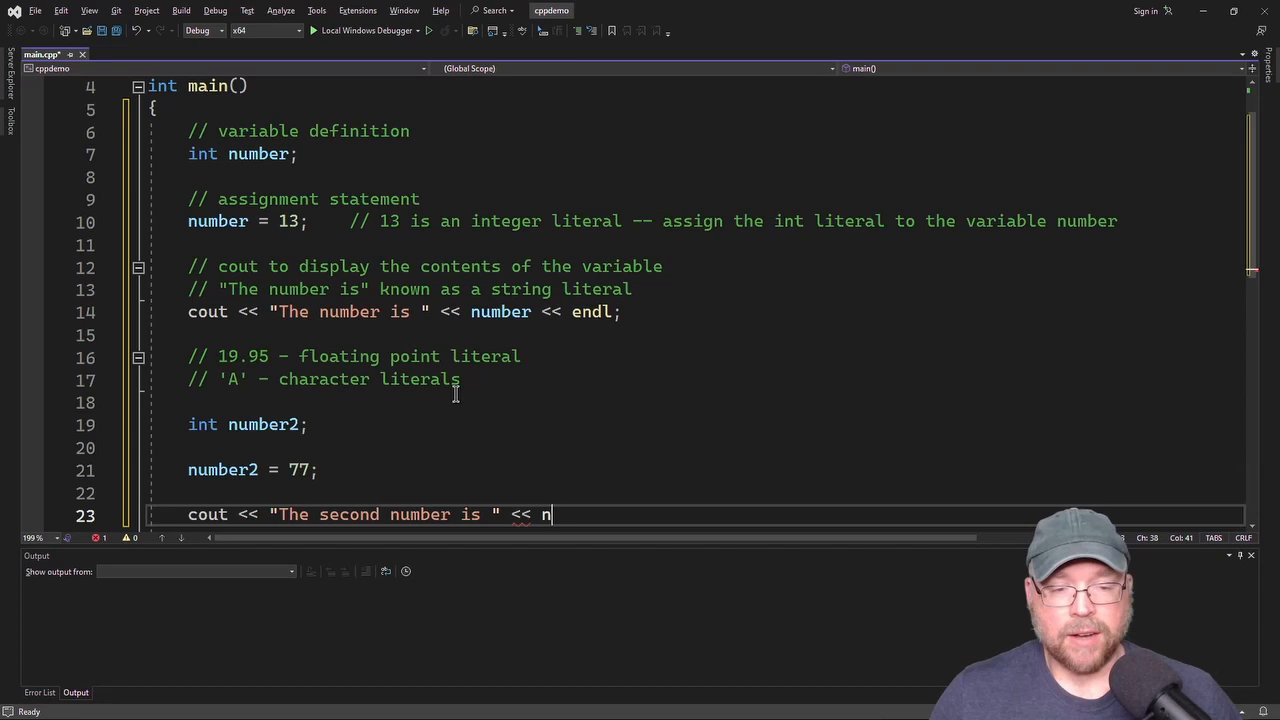
pyautogui.write('umber2 << e')
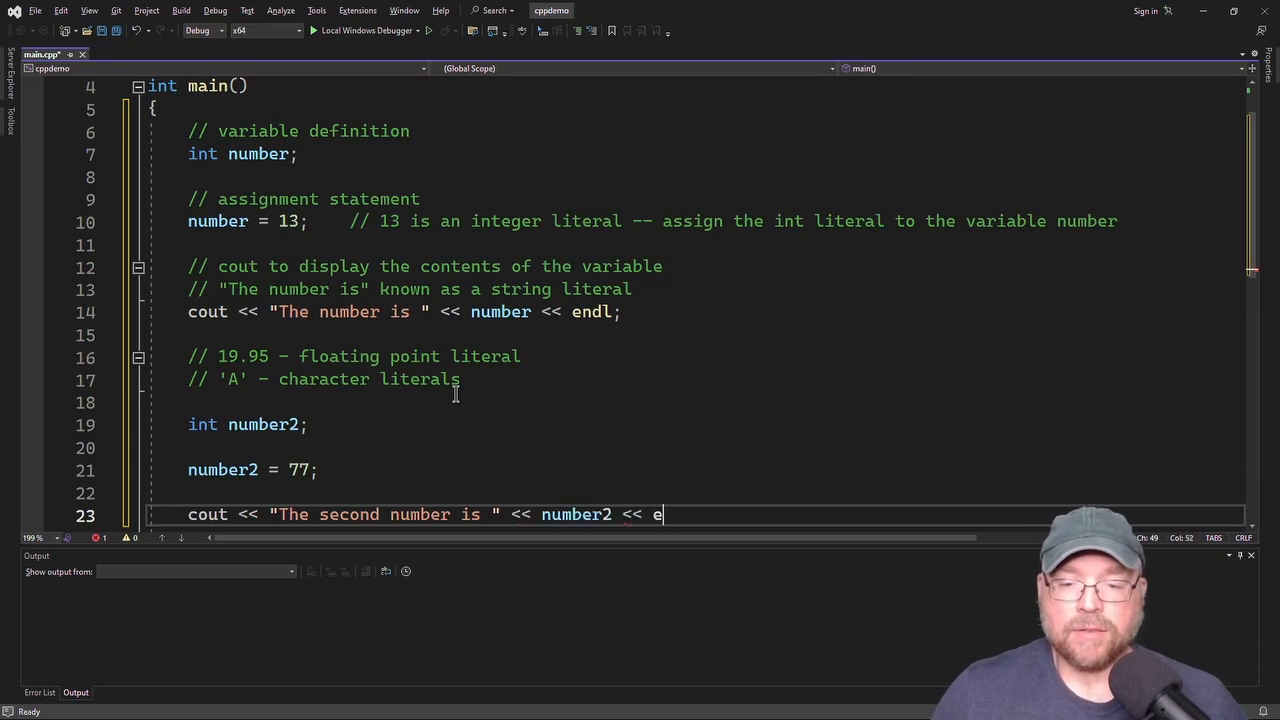
pyautogui.write('ndl;')
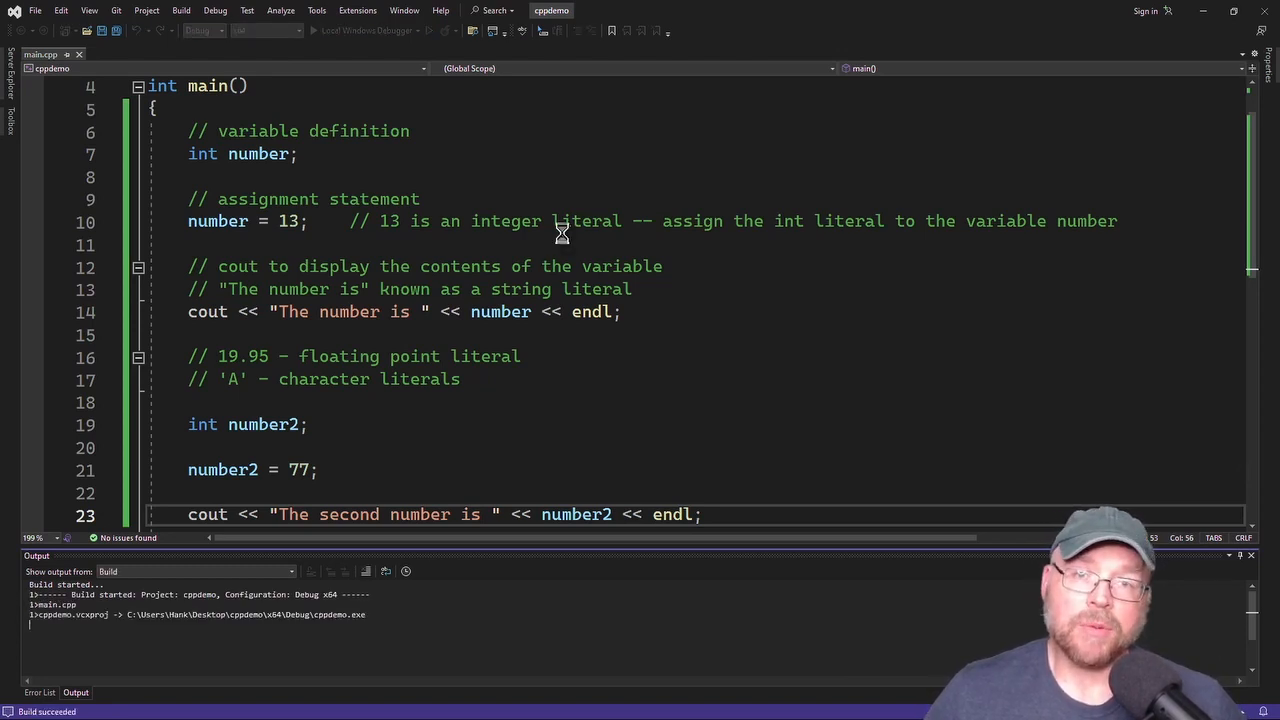
# Step: Run the program with Local Windows Debugger and begin the int number3 declaration
pyautogui.click(311, 30)
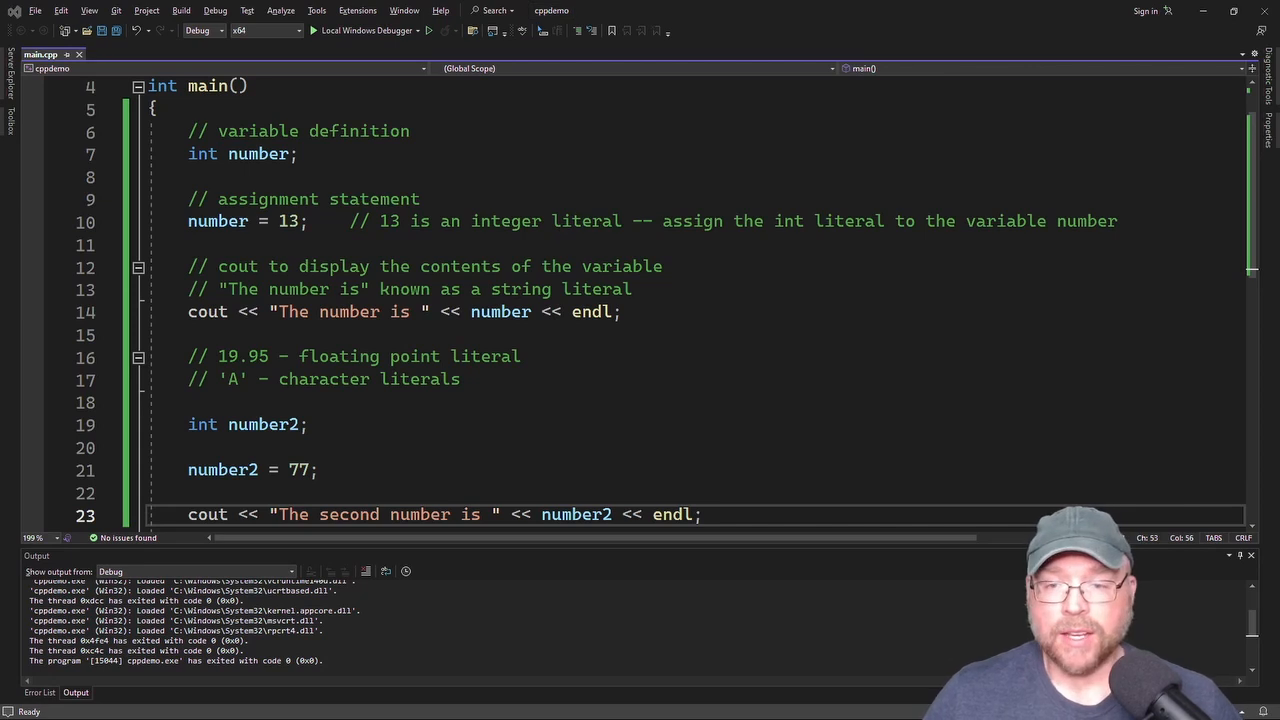
pyautogui.moveTo(955, 360)
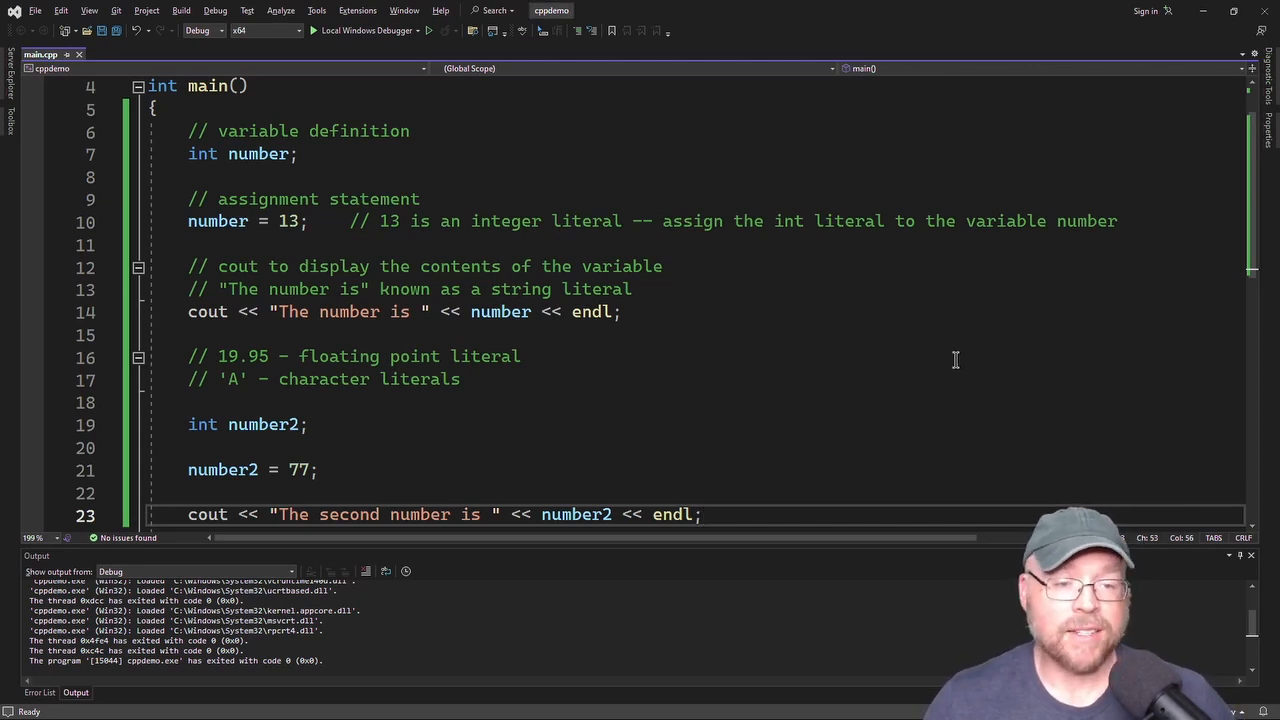
pyautogui.write('int number3;')
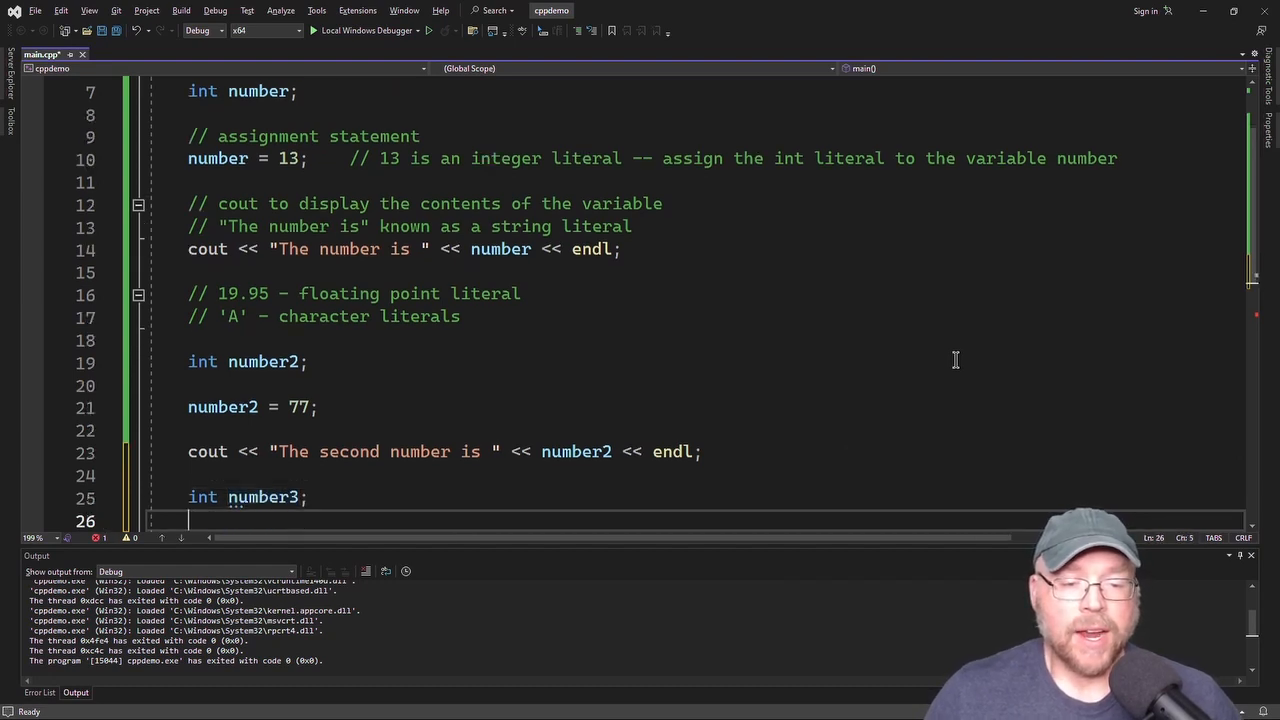
# Step: Write number = "5"; on a new line and select that line for annotation
pyautogui.write('number')
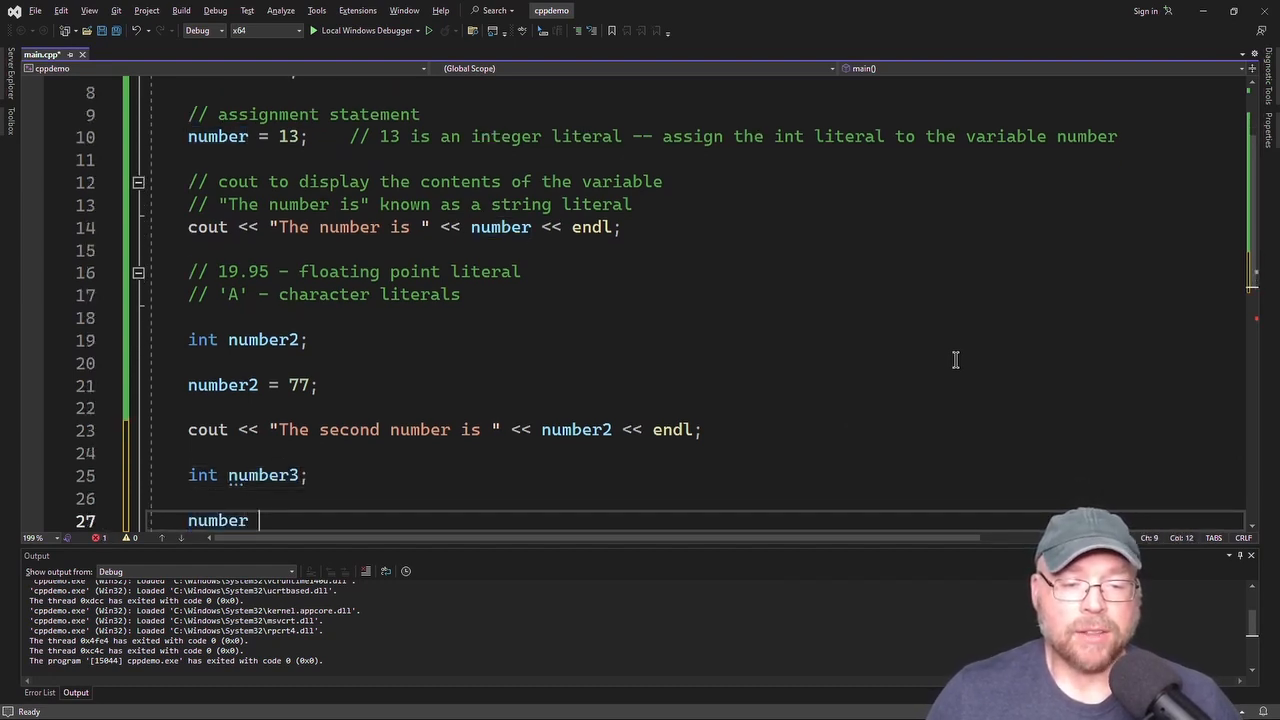
pyautogui.write('= "5";')
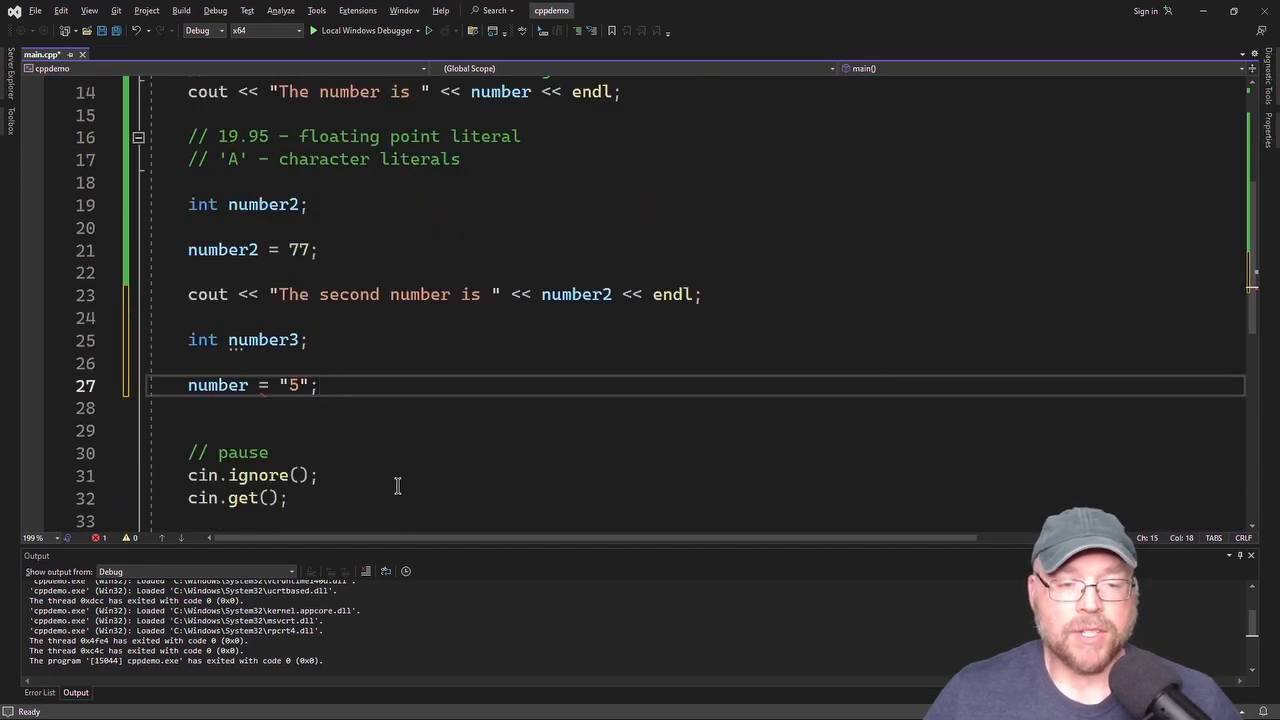
pyautogui.moveTo(451, 360)
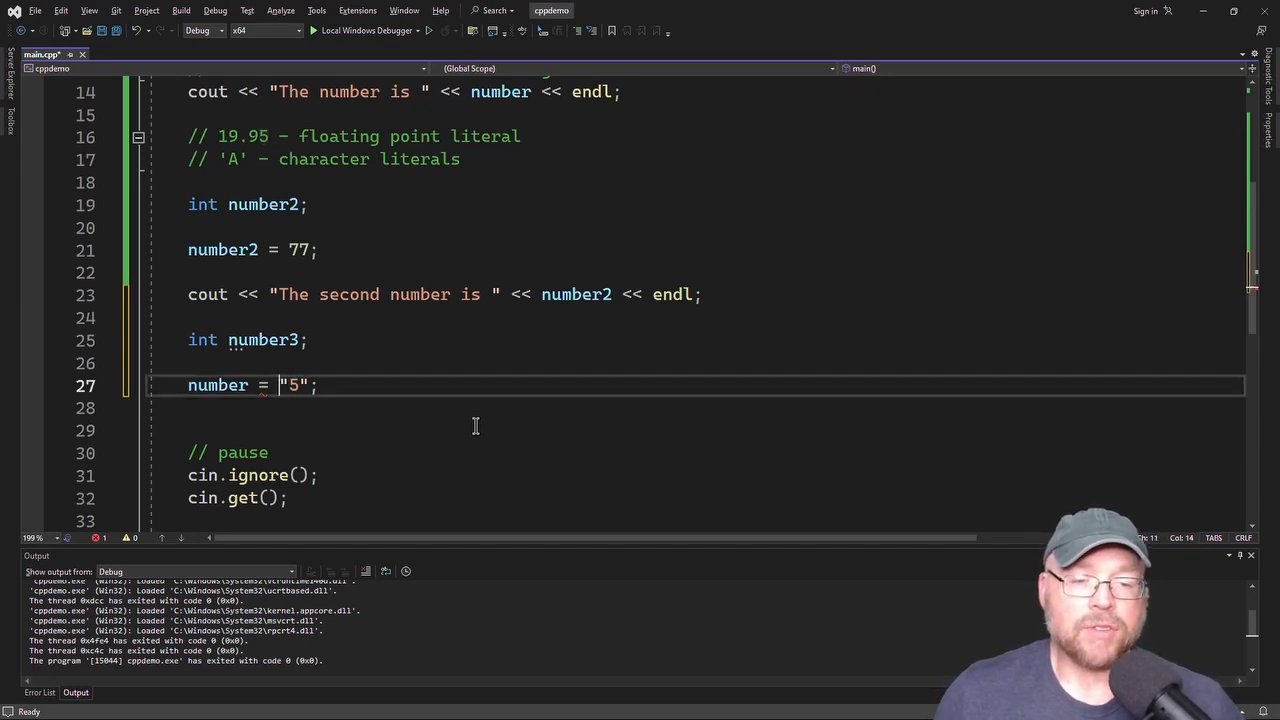
pyautogui.doubleClick(294, 385)
pyautogui.write('  //')
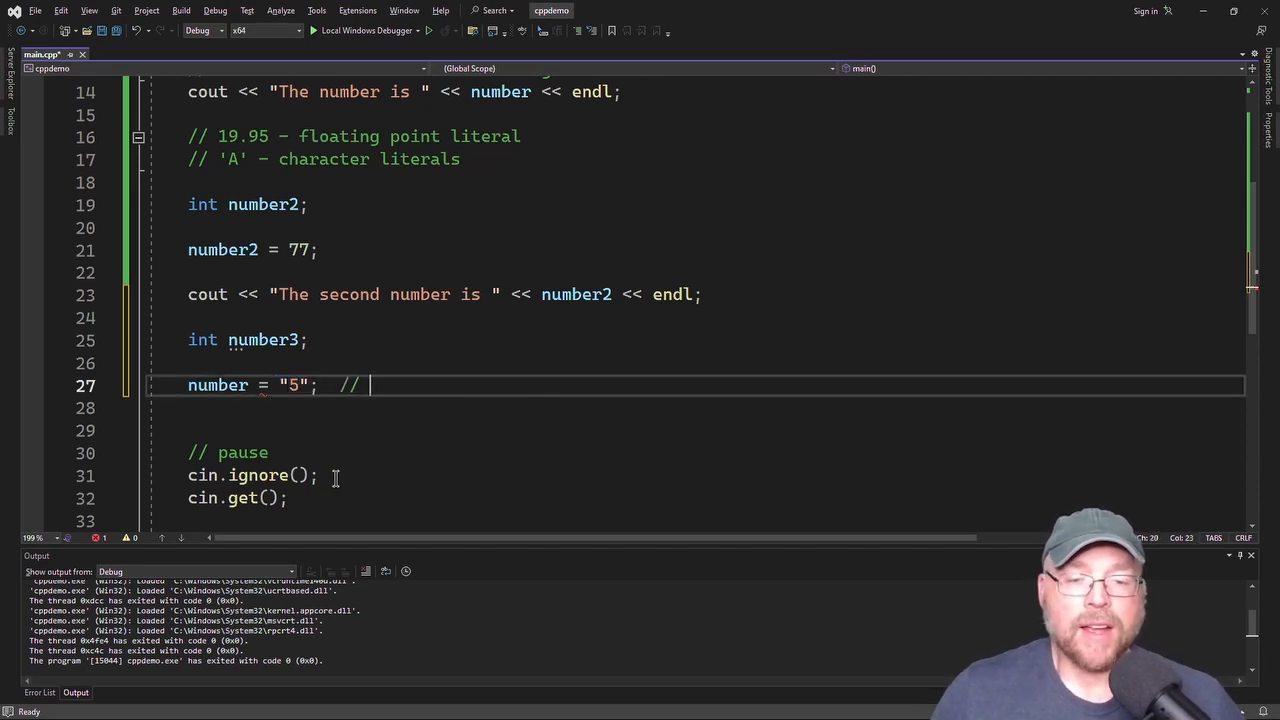
# Step: Comment that "5" is not the same as 5, "5" is a string literal, 5 an integer literal
pyautogui.write('"5"')
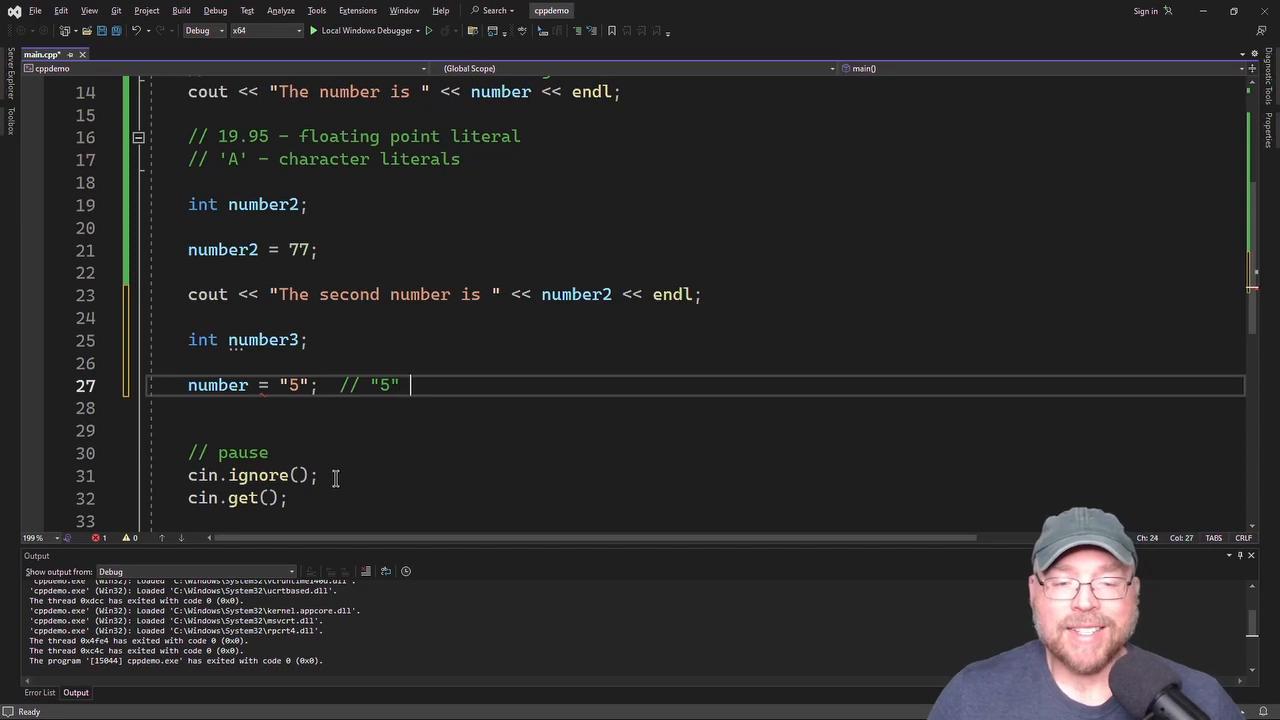
pyautogui.write('is not the same thi')
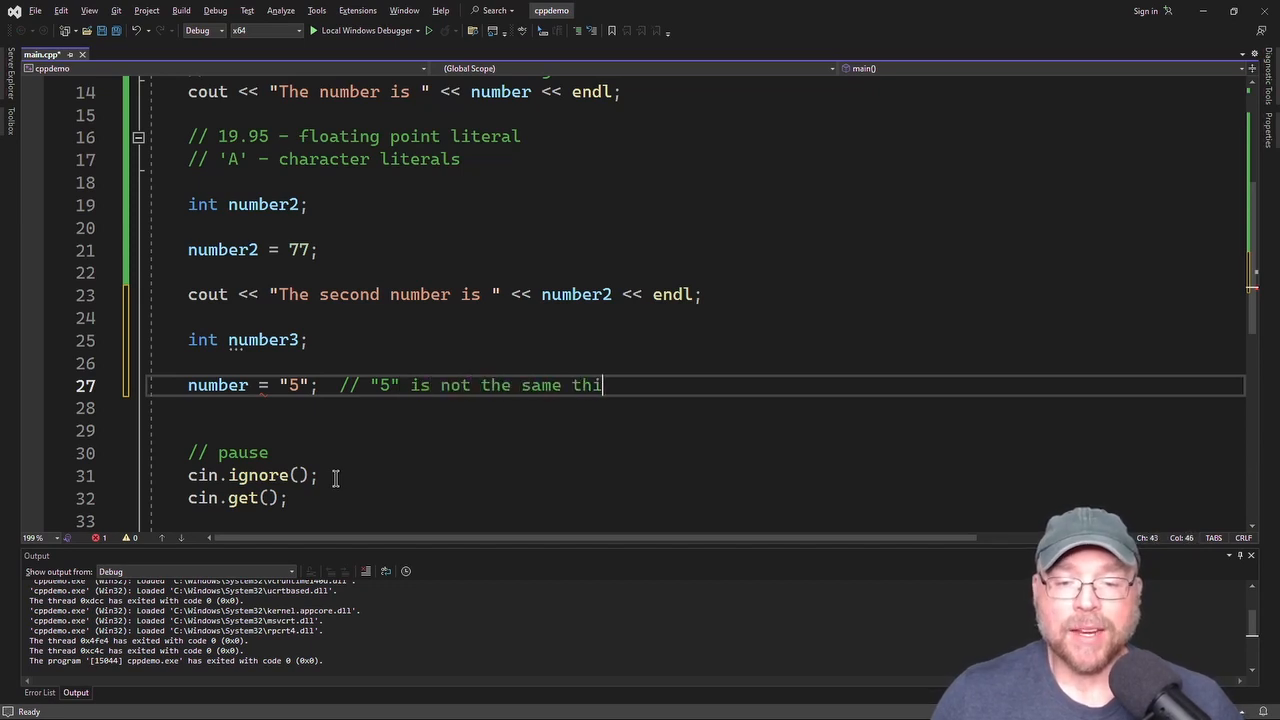
pyautogui.write('ng as 5')
pyautogui.click(696, 408)
pyautogui.write('//')
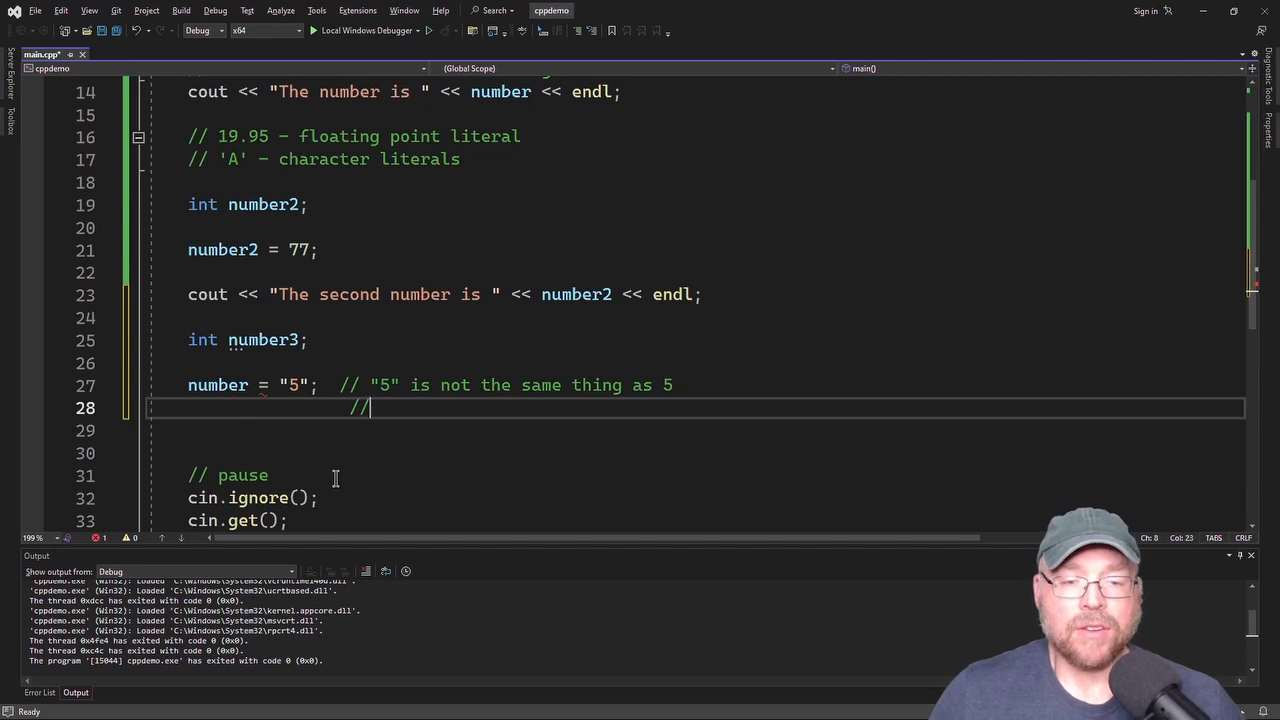
pyautogui.write('"5"')
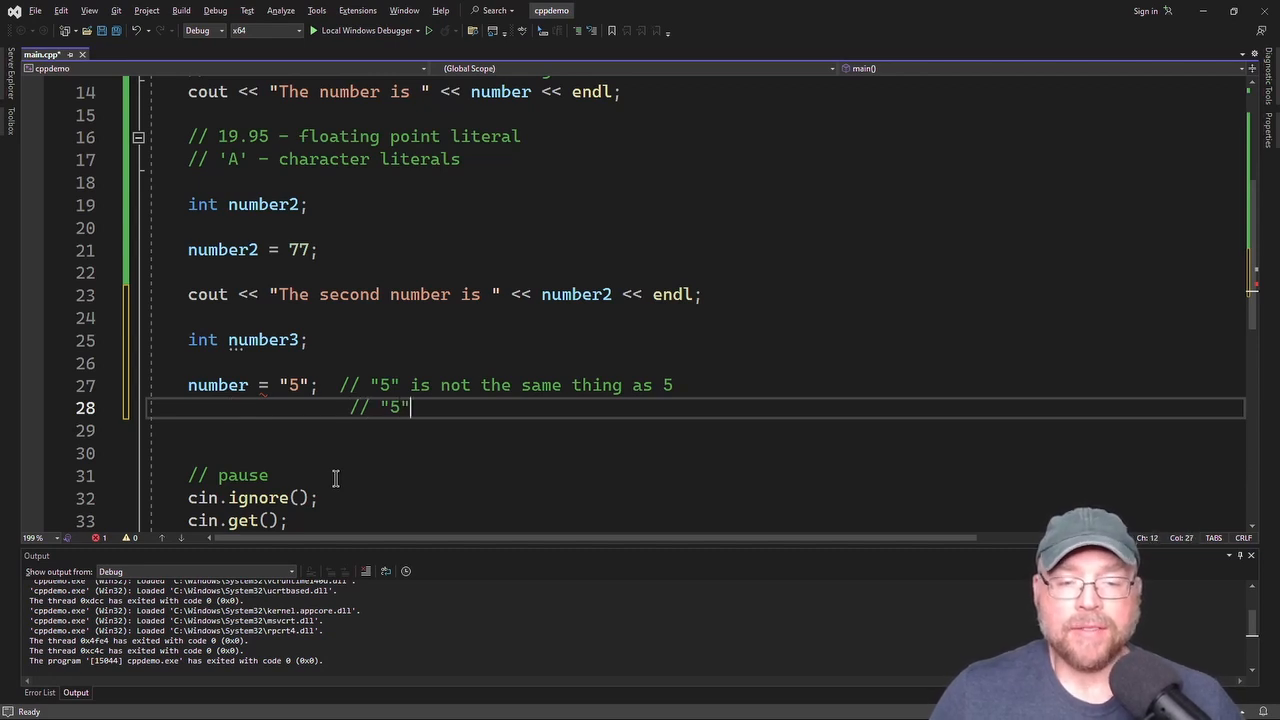
pyautogui.write('is a string literal')
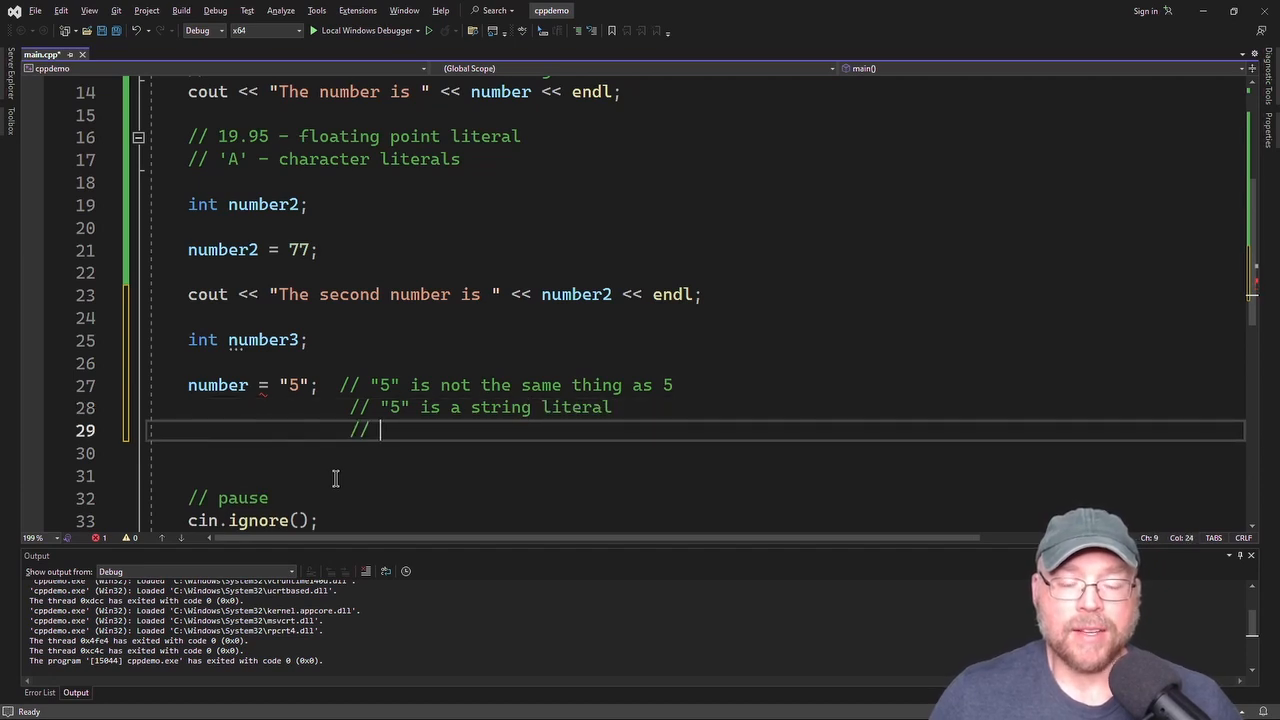
pyautogui.write('5 is an in')
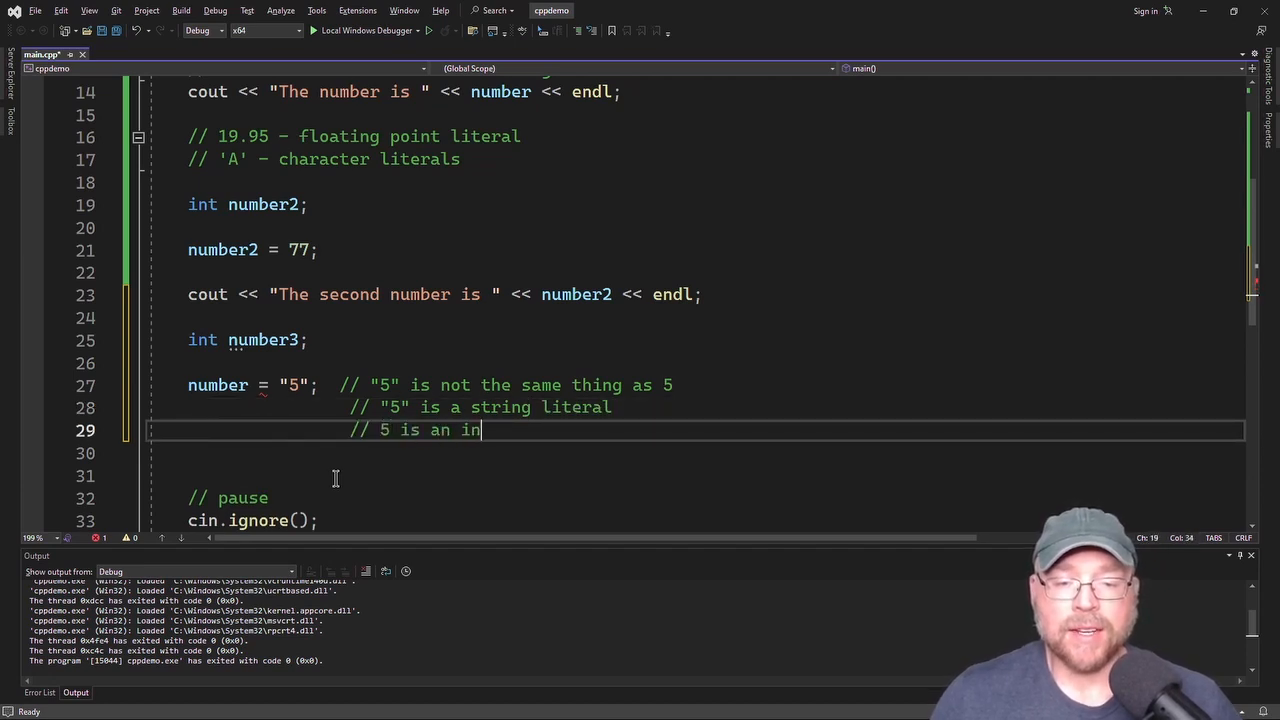
pyautogui.write('teger literal')
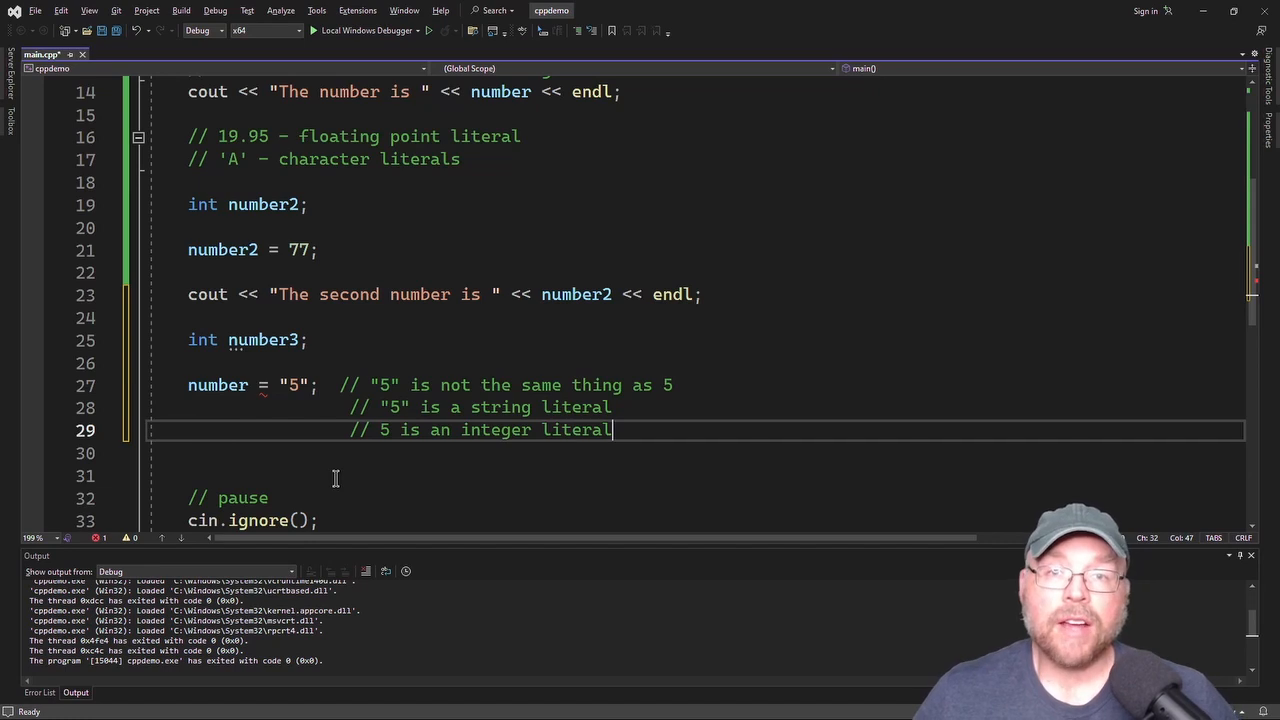
pyautogui.moveTo(473, 329)
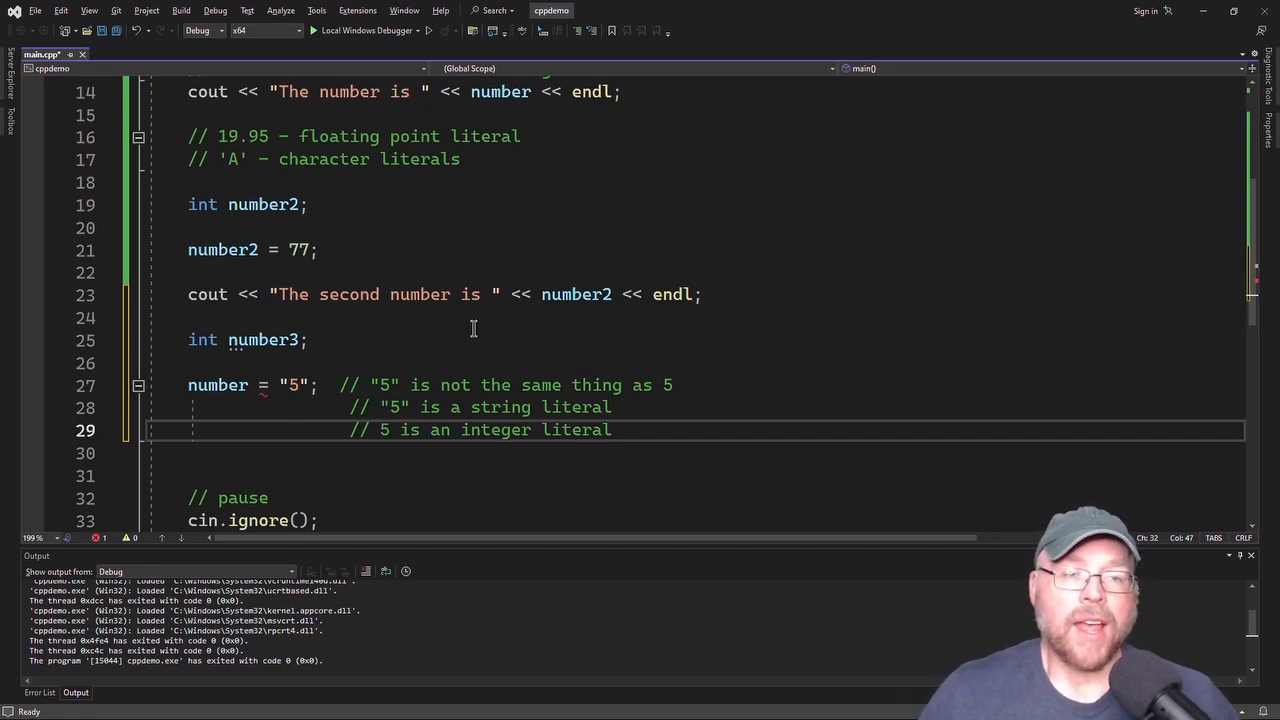
pyautogui.moveTo(539, 334)
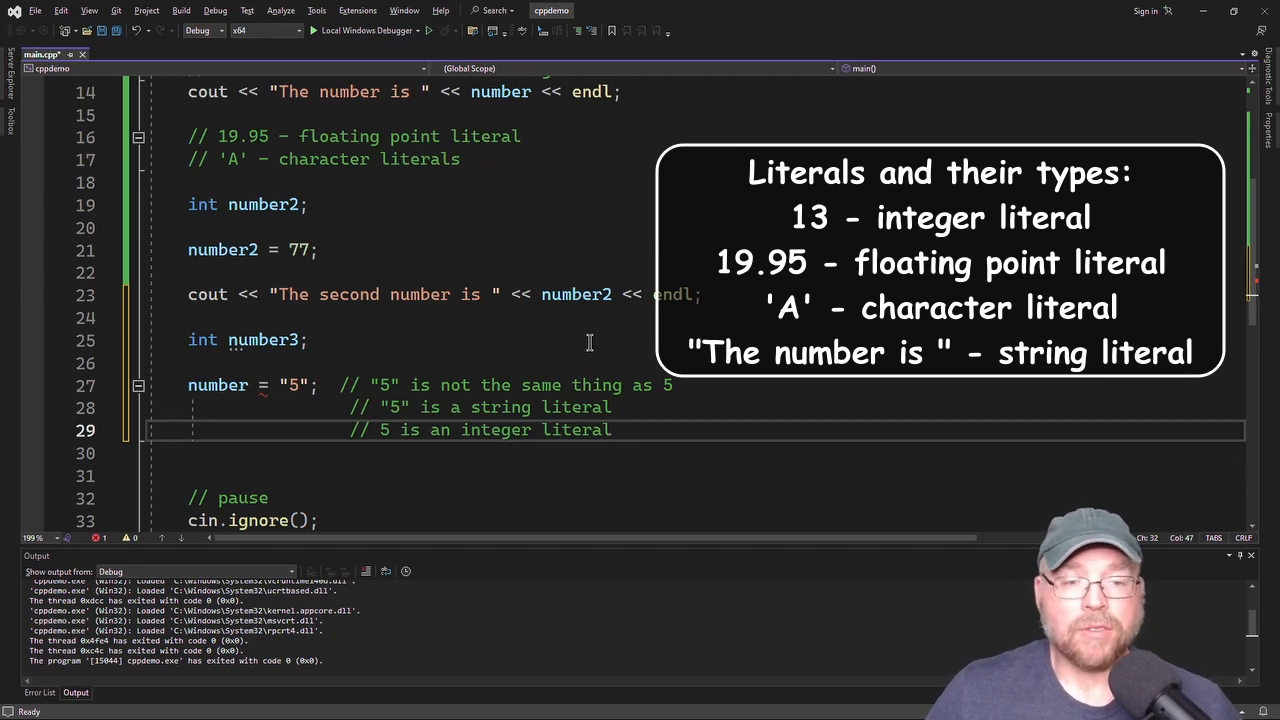
pyautogui.moveTo(681, 305)
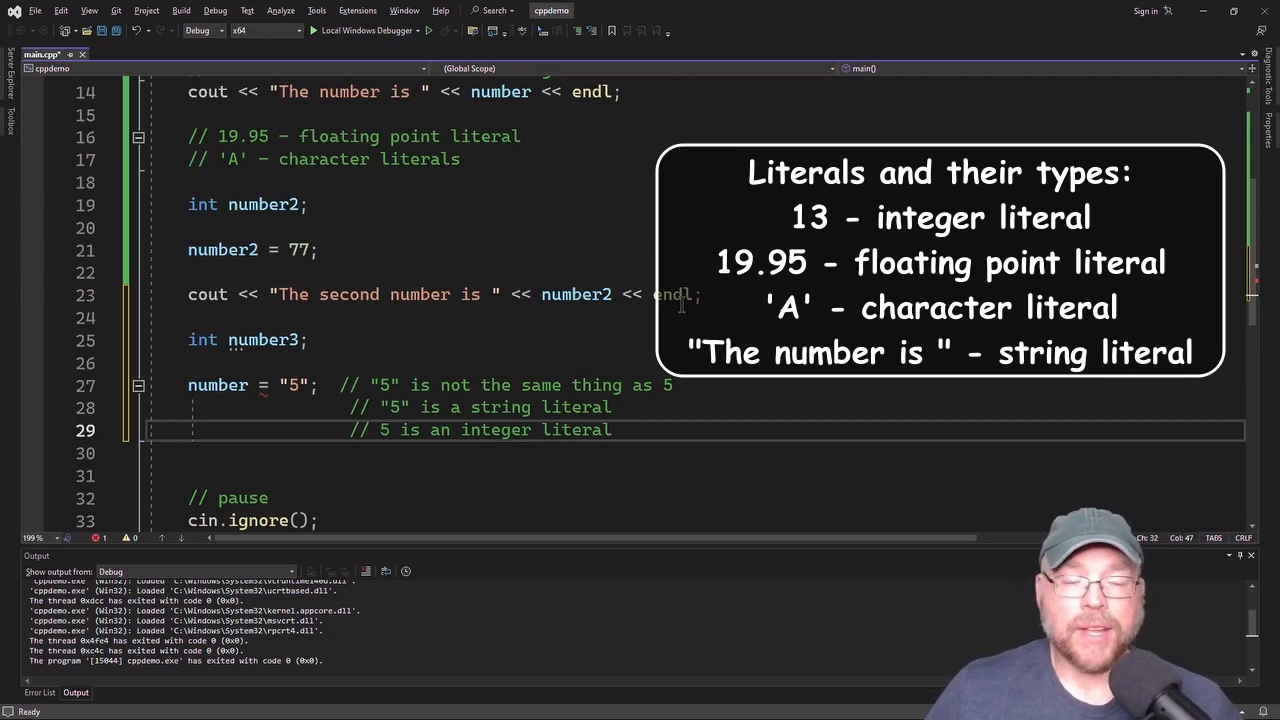